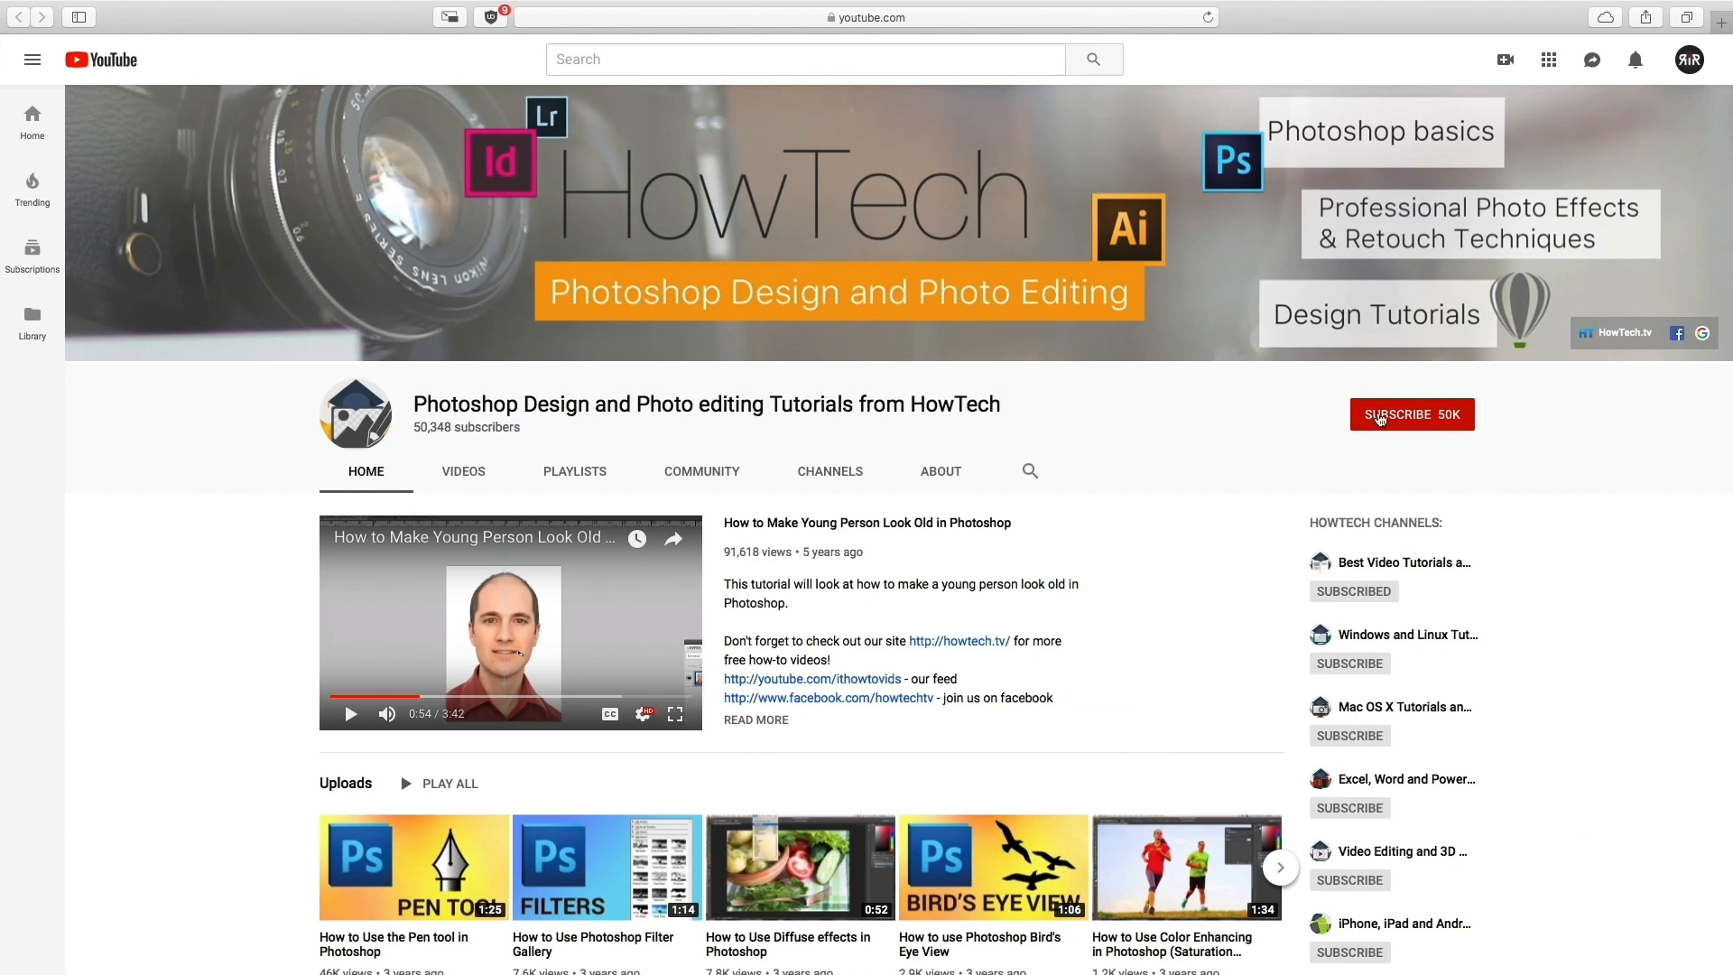
Step: Show the Actions panel from the Window menu
{"action": "left_click", "coordinate": [1412, 414]}
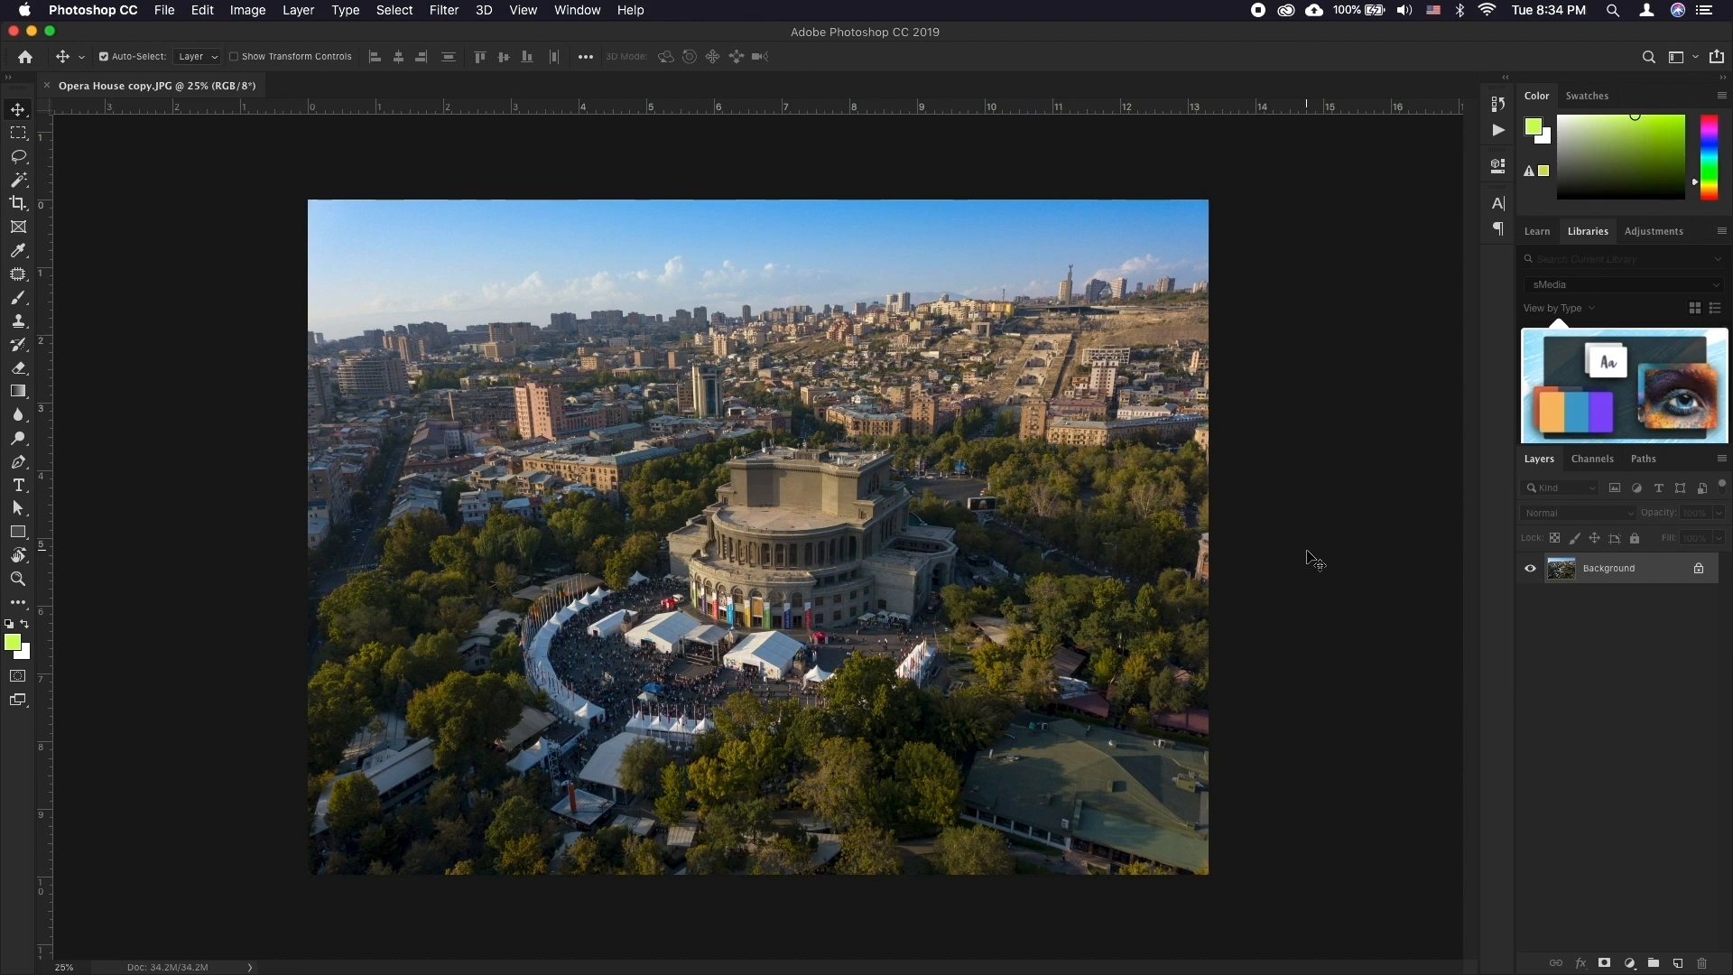
{"action": "mouse_move", "coordinate": [1004, 417]}
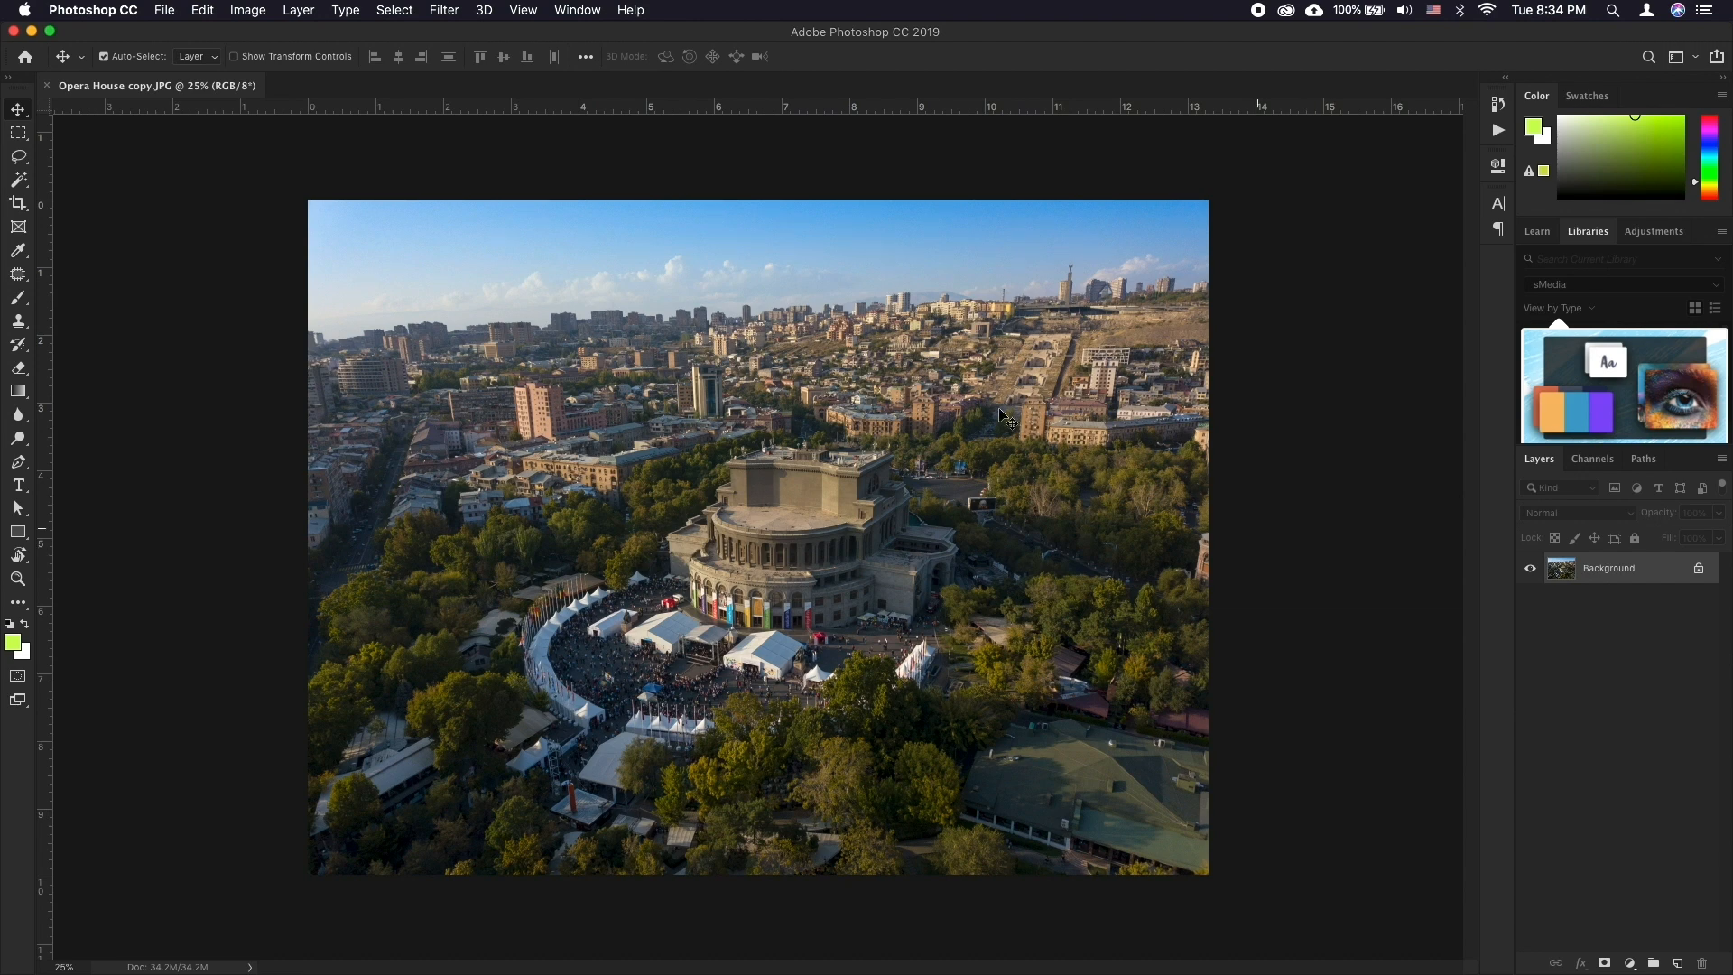
{"action": "left_click", "coordinate": [576, 10]}
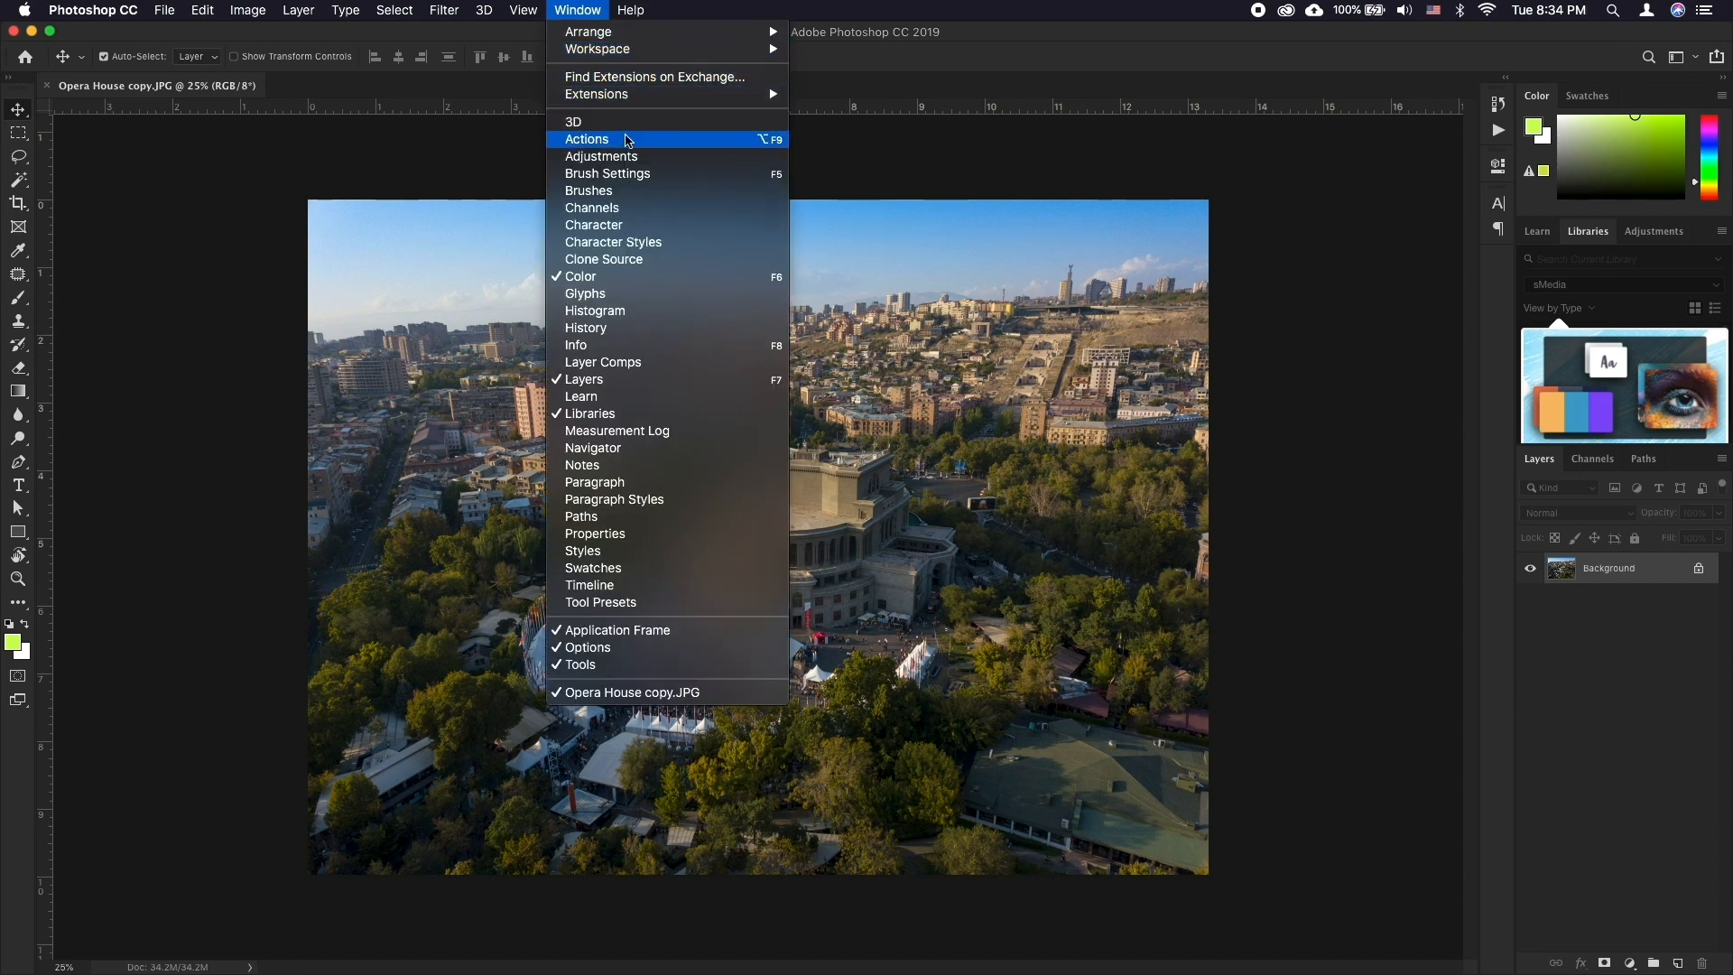
{"action": "left_click", "coordinate": [587, 138]}
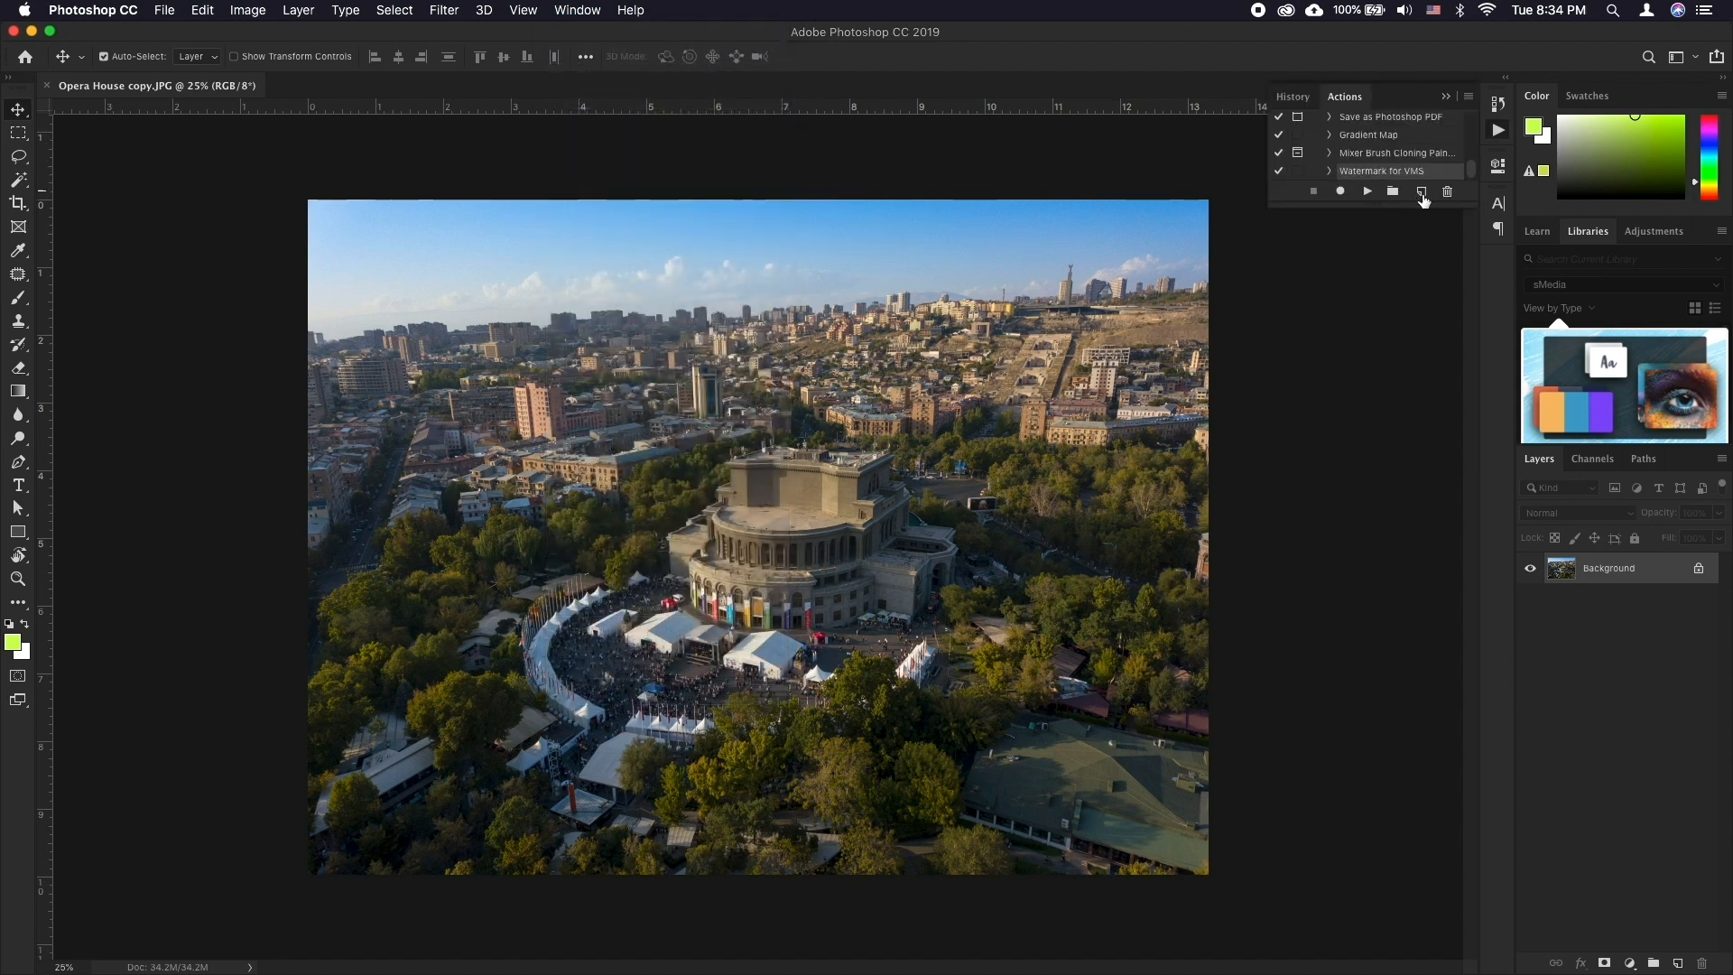
Step: Create a new action named WATERMARK and start recording it
{"action": "left_click", "coordinate": [1421, 192]}
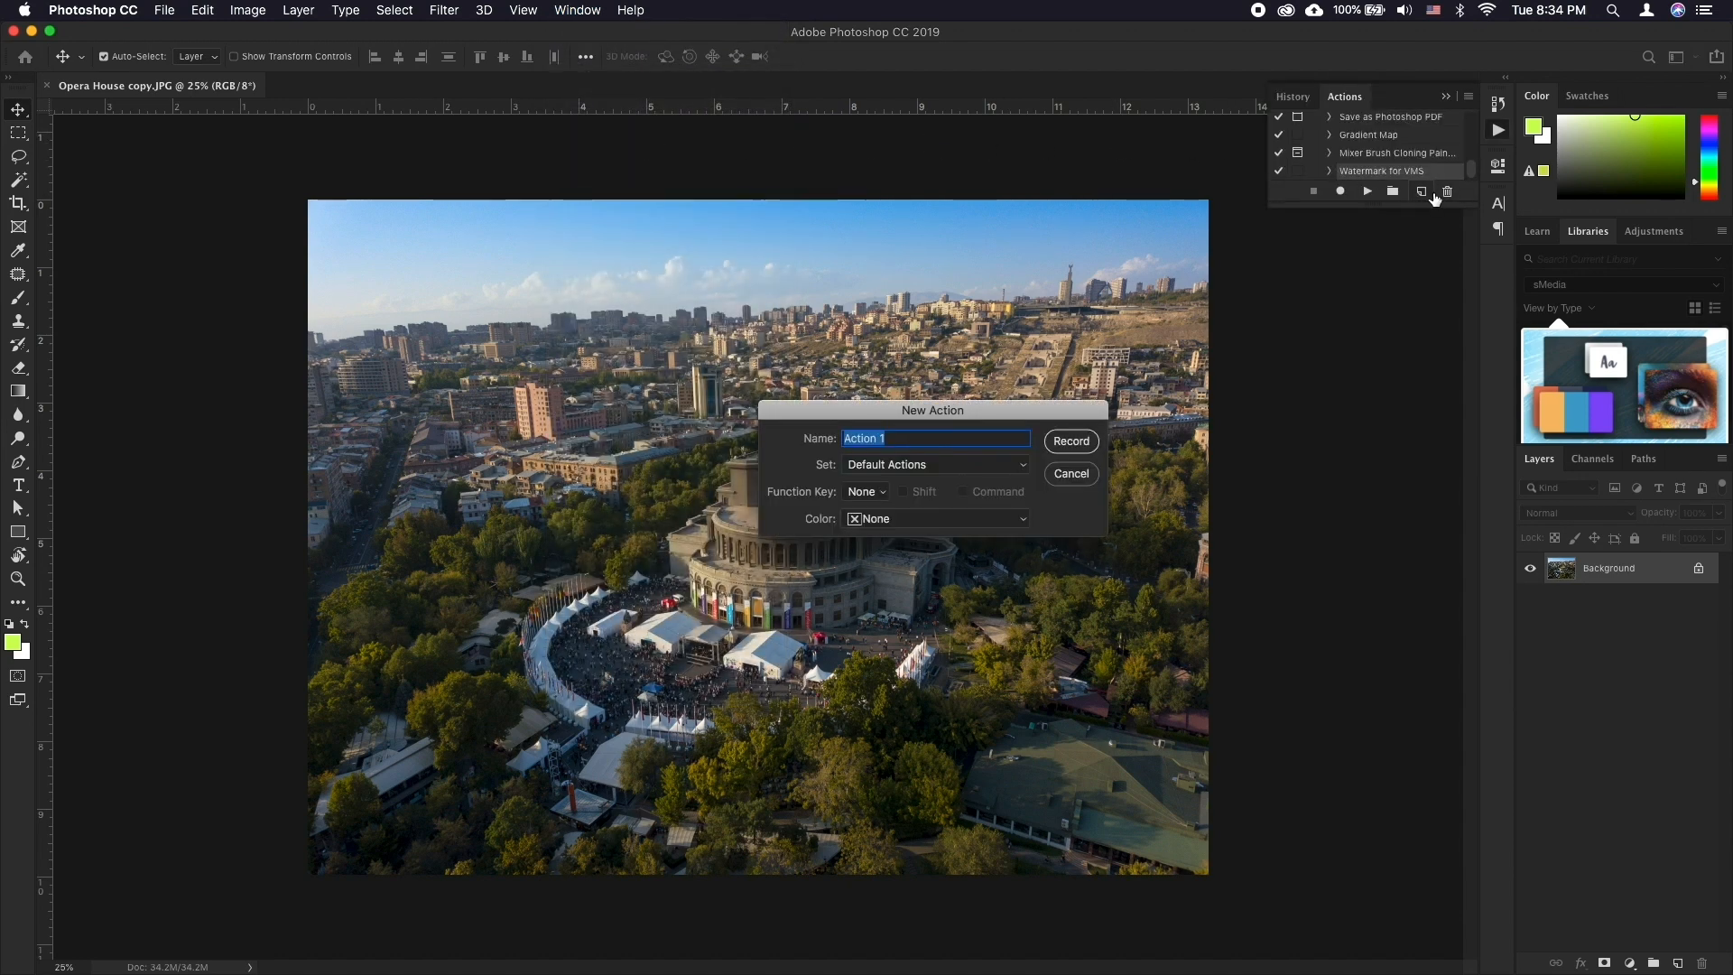
{"action": "type", "text": "WATERMARK"}
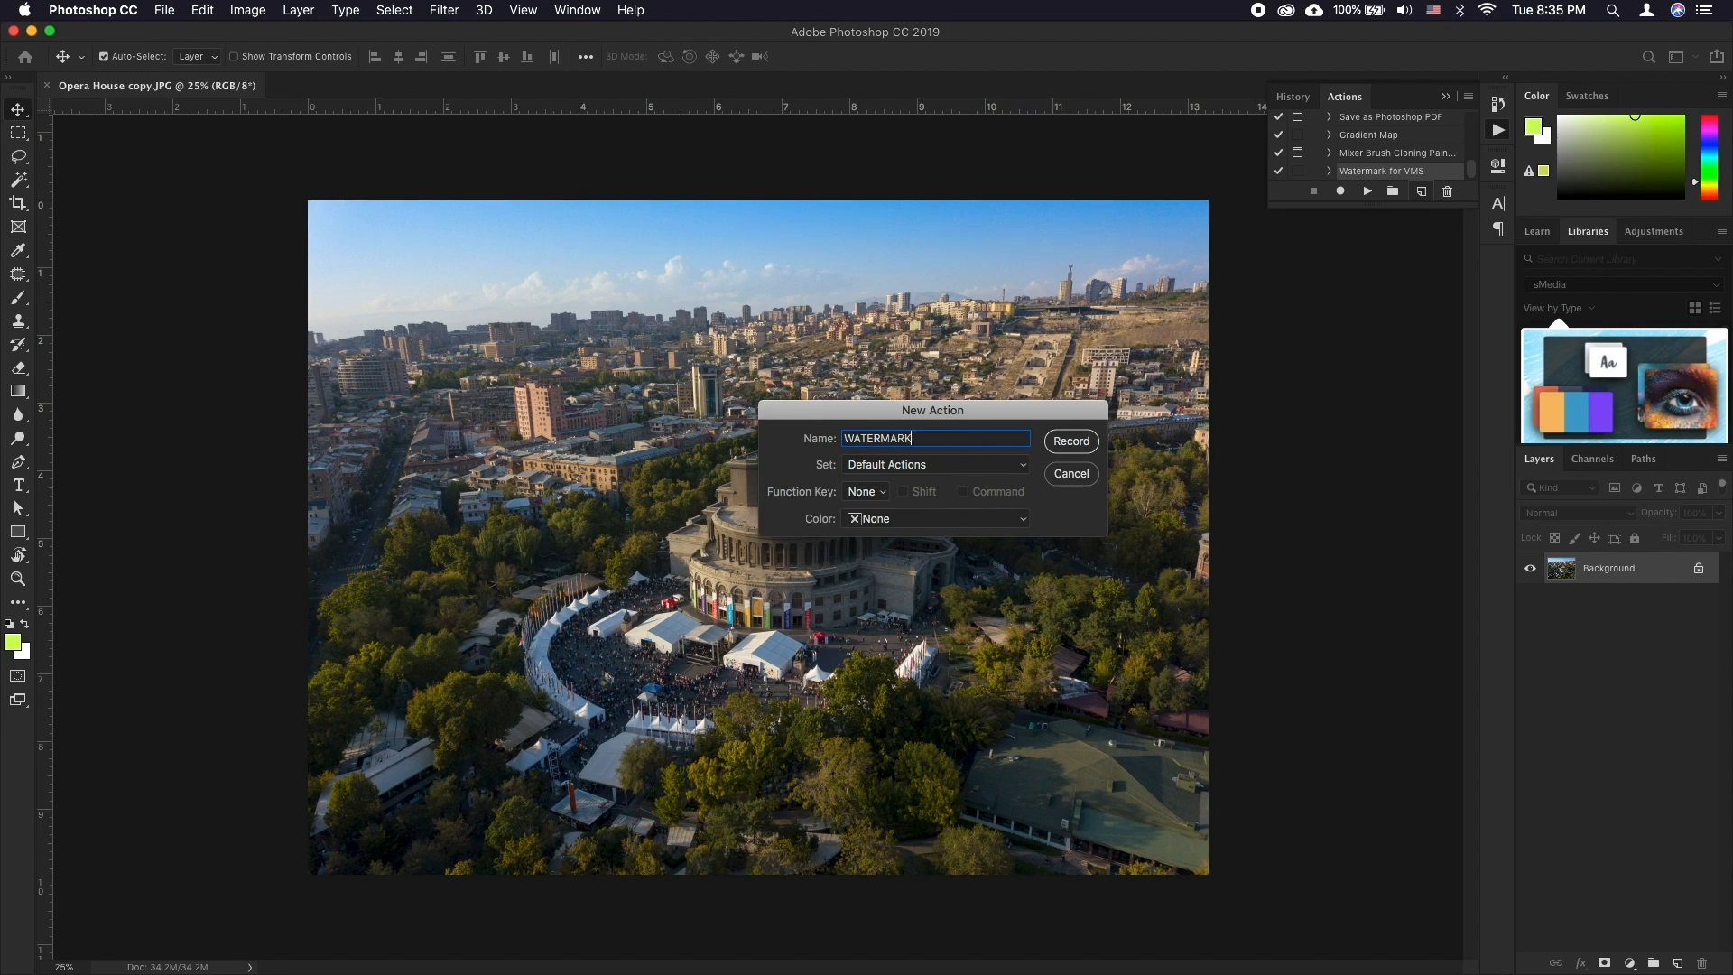
{"action": "left_click", "coordinate": [1069, 441]}
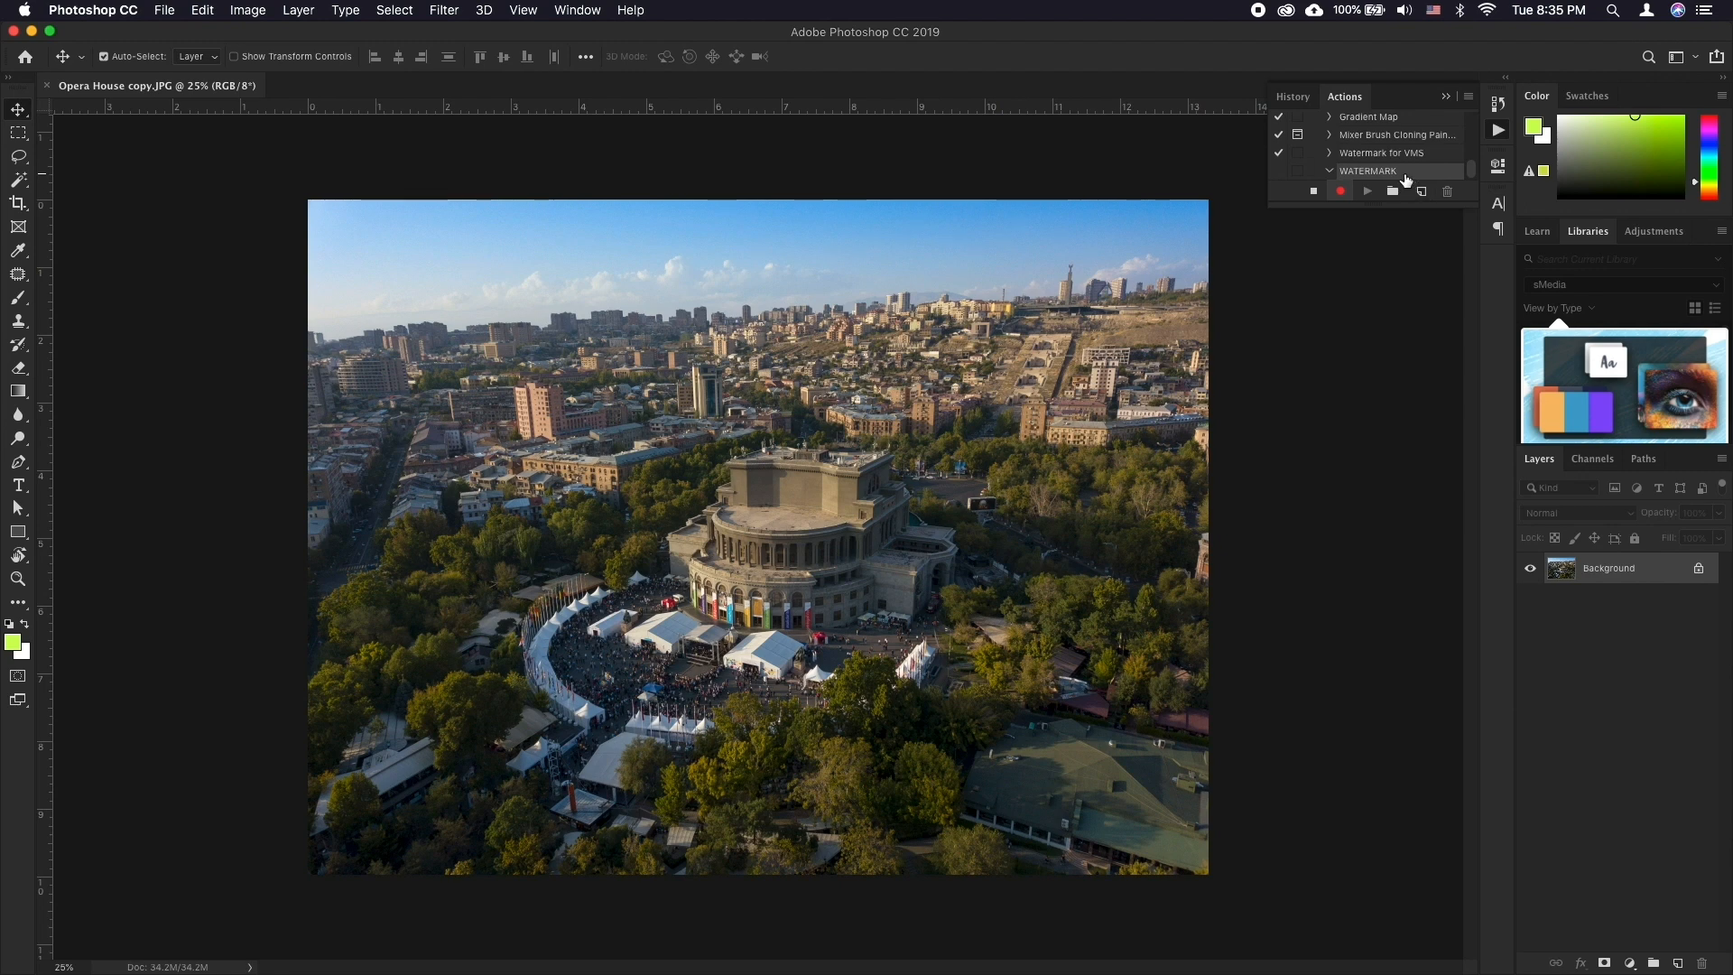
{"action": "mouse_move", "coordinate": [20, 426]}
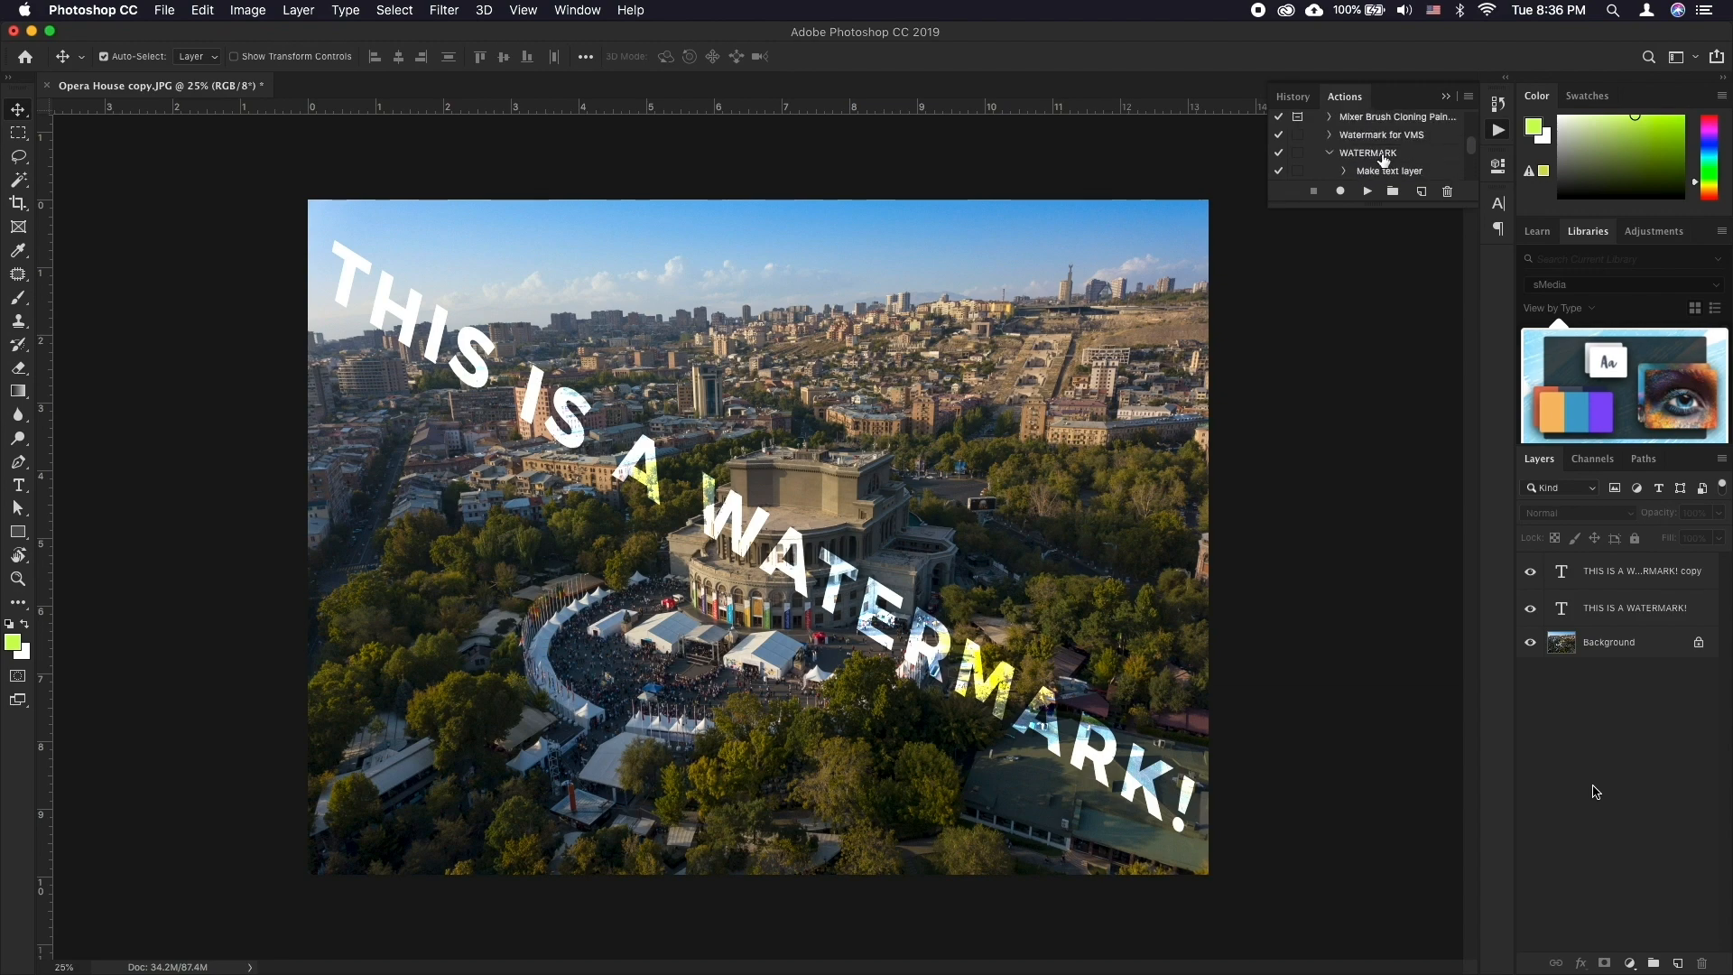
Step: Open the Ararat photo and play the WATERMARK action on it
{"action": "left_click", "coordinate": [354, 85]}
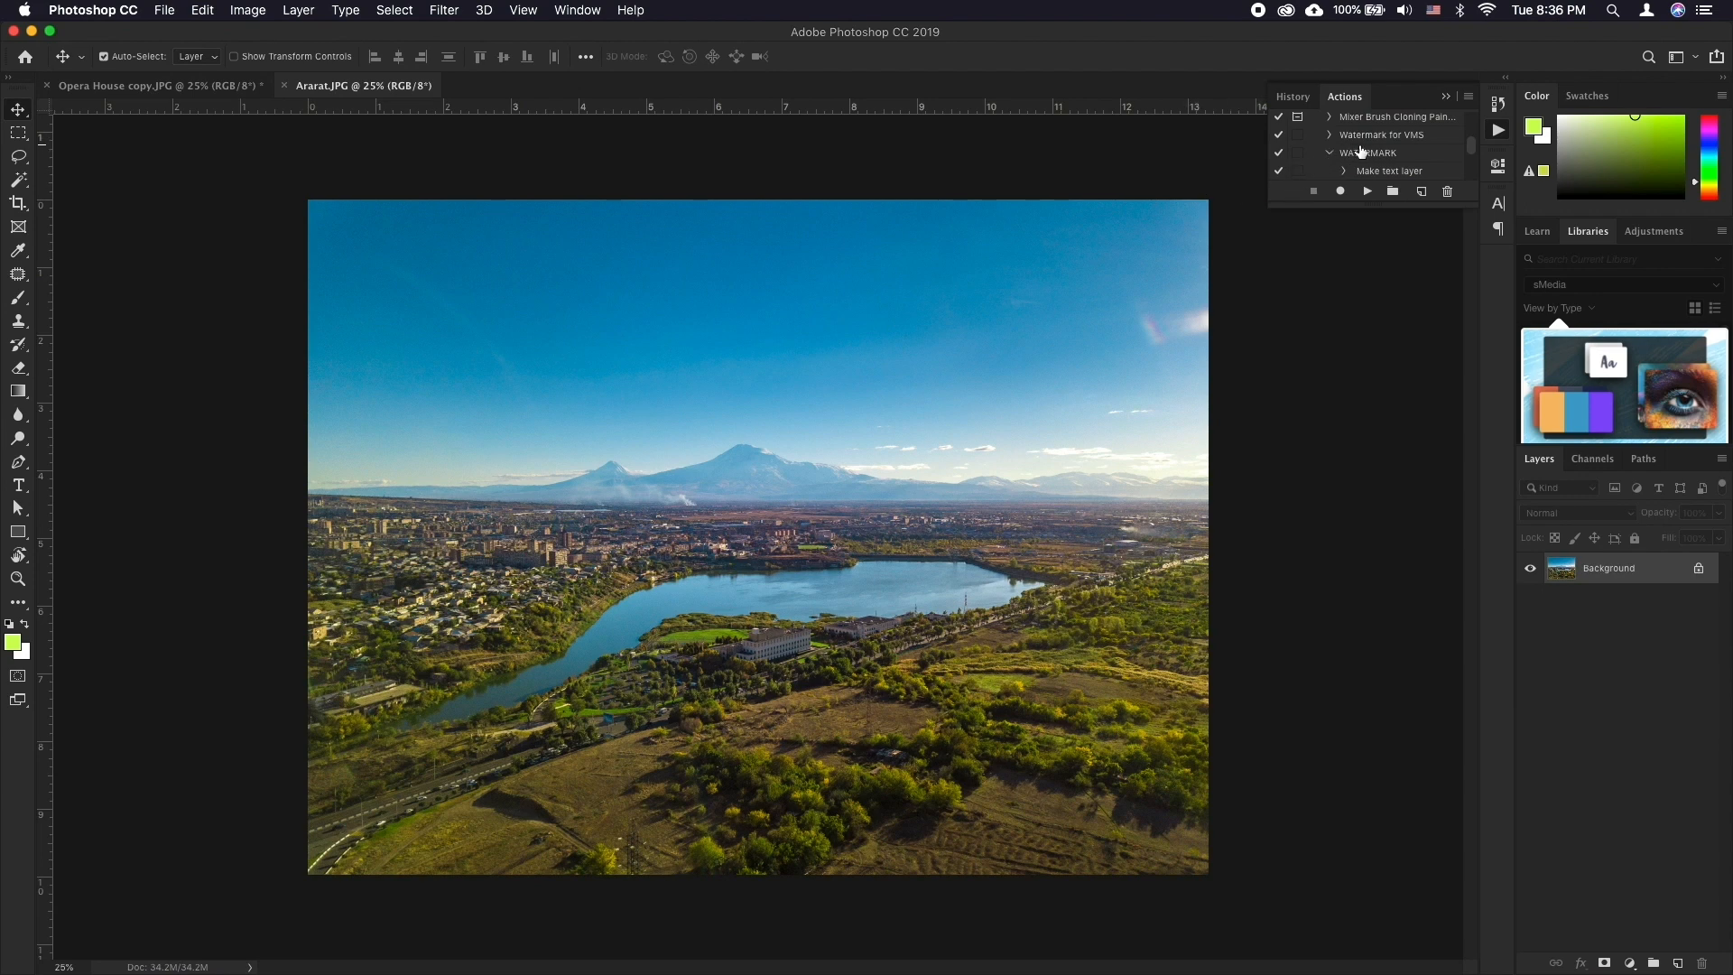
{"action": "left_click", "coordinate": [1370, 152]}
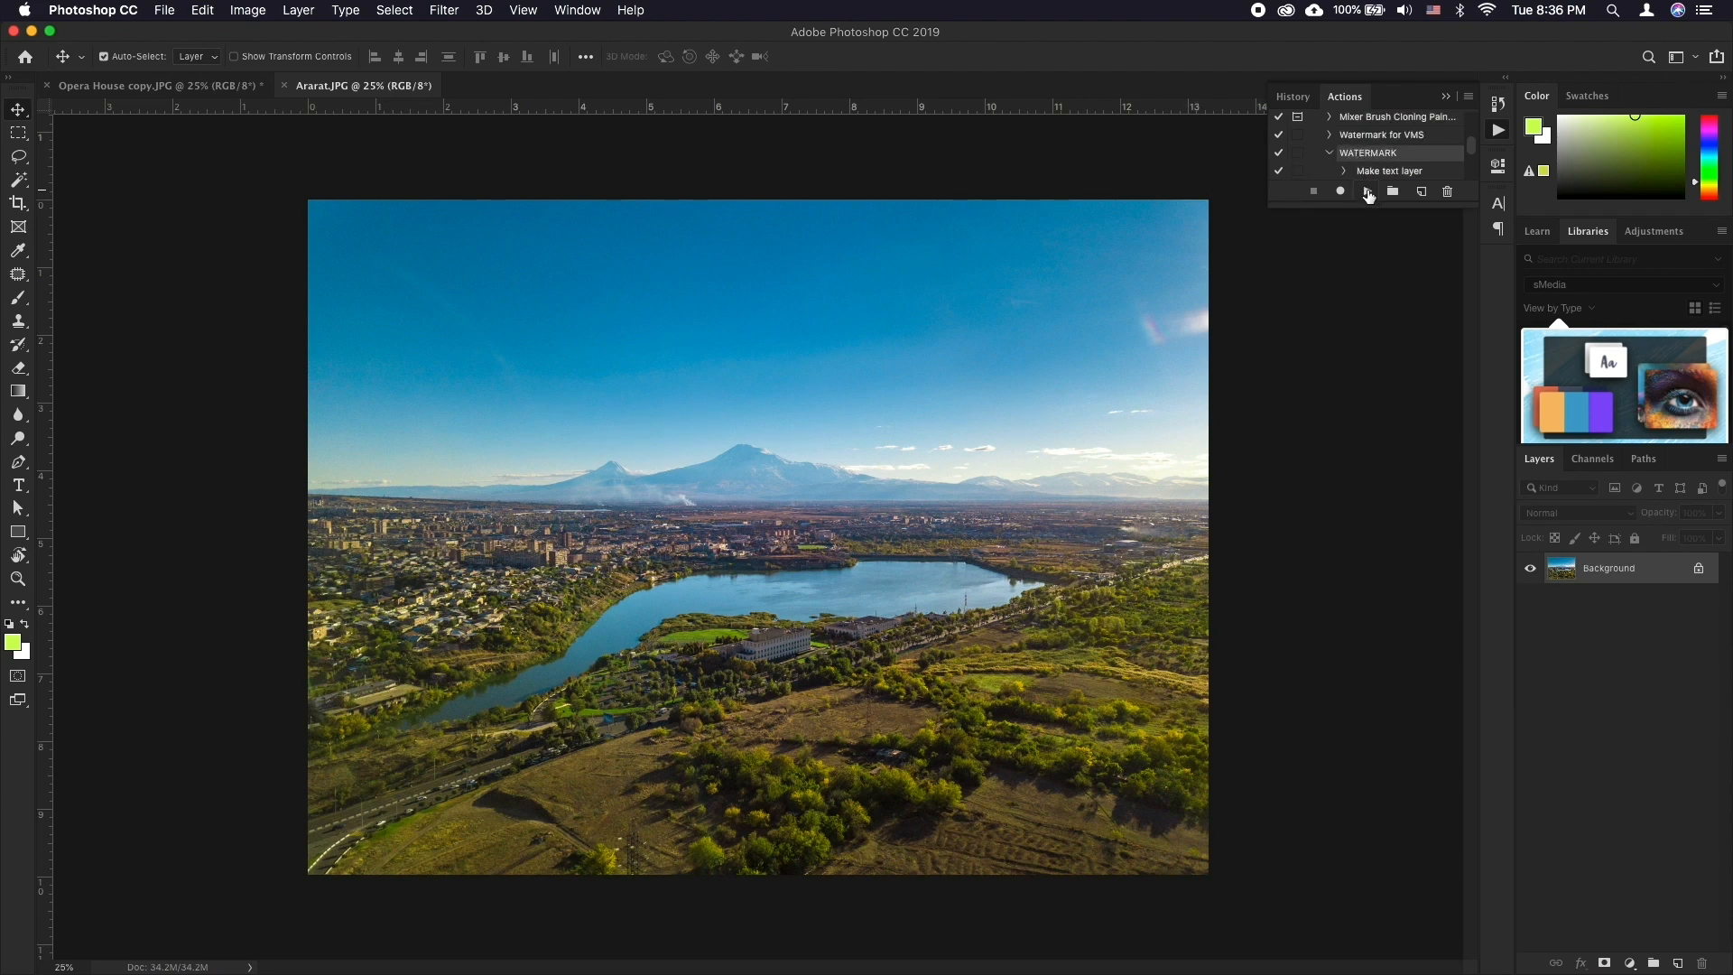
{"action": "left_click", "coordinate": [1340, 192]}
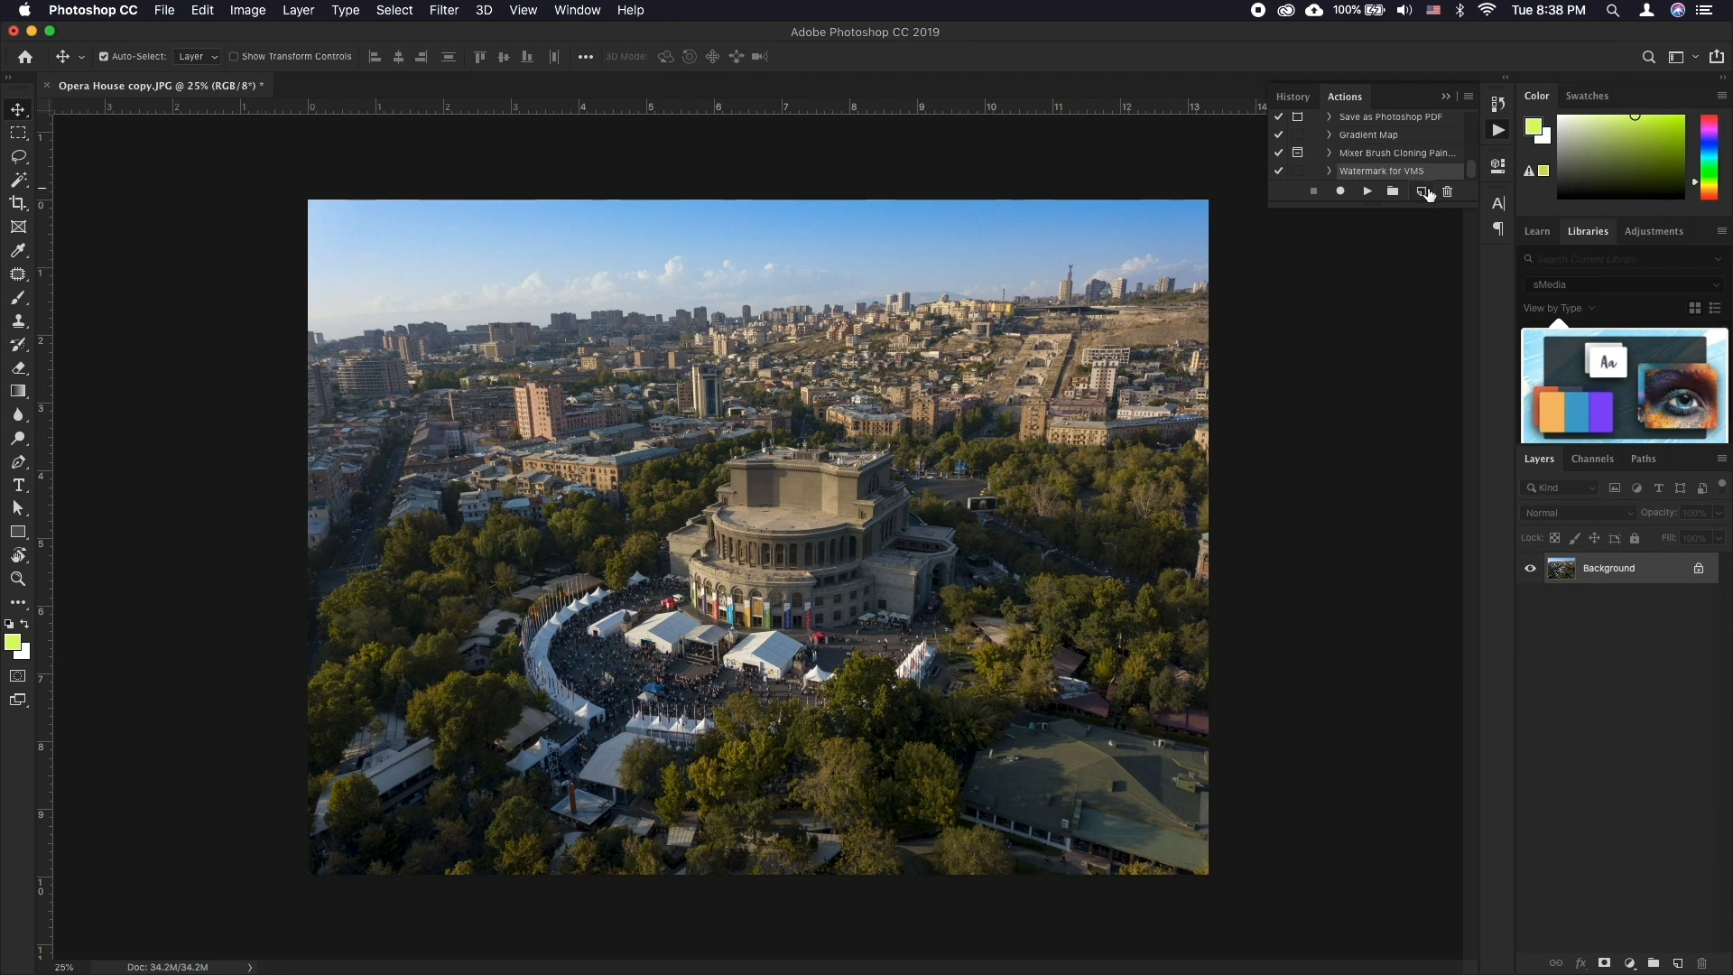
Step: Create a new action named 'Square Crop' and start recording it
{"action": "left_click", "coordinate": [1421, 191]}
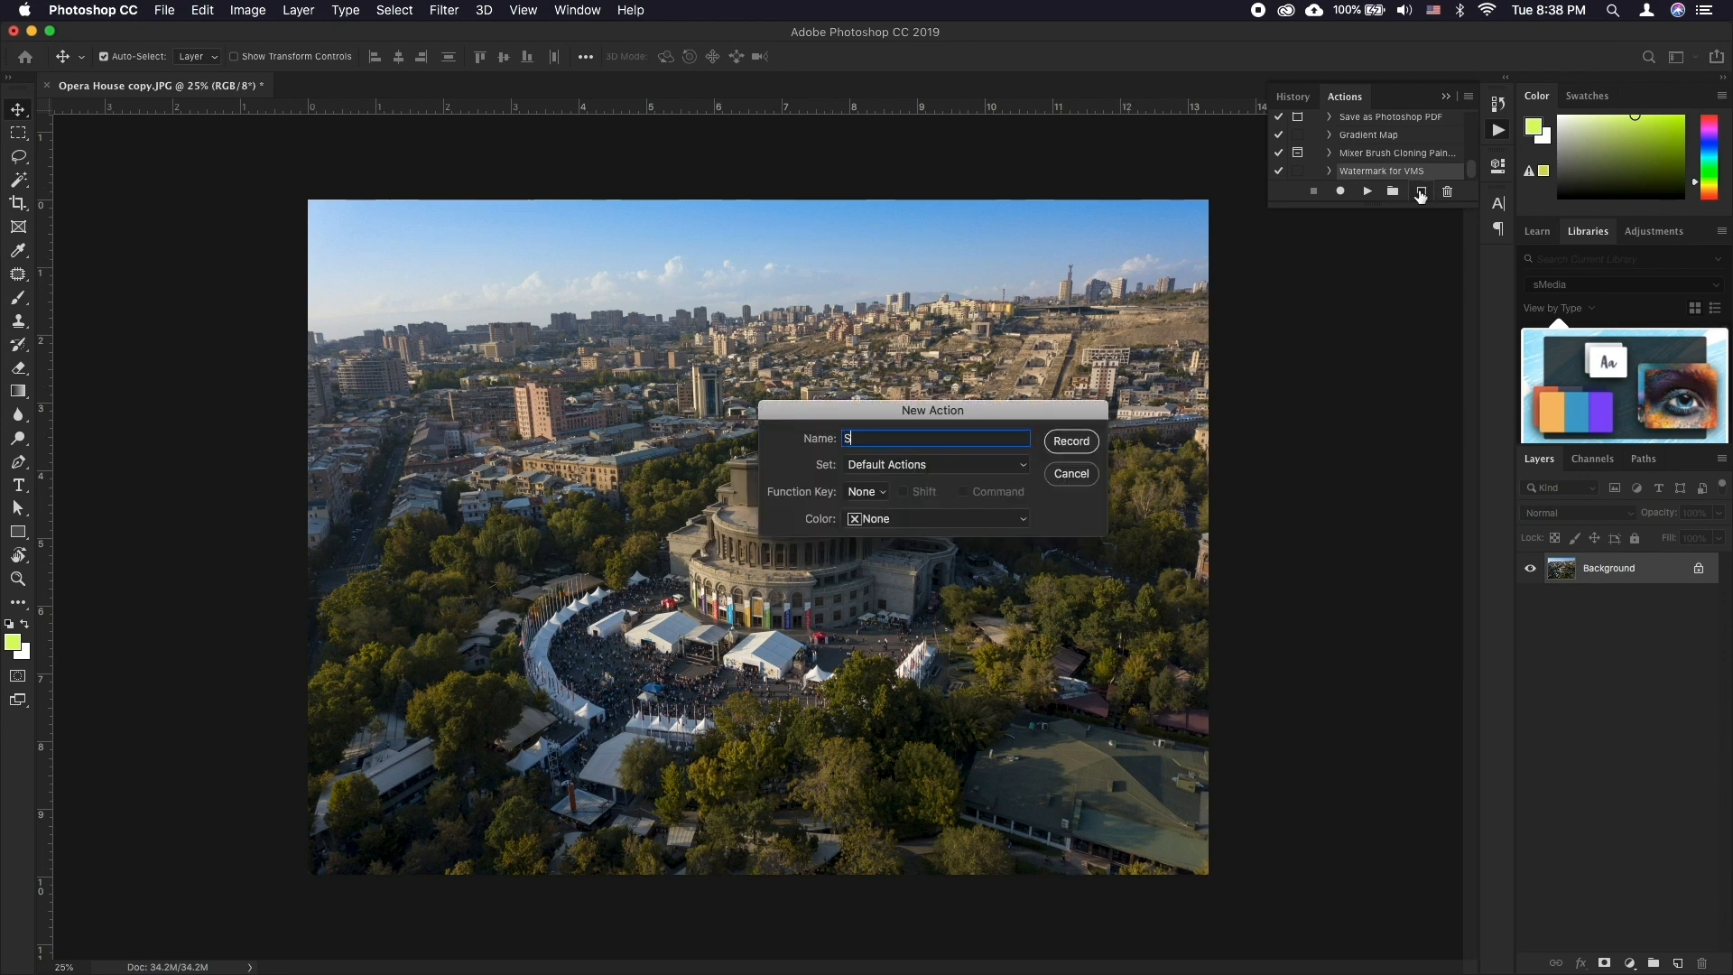
{"action": "type", "text": "Square Crop"}
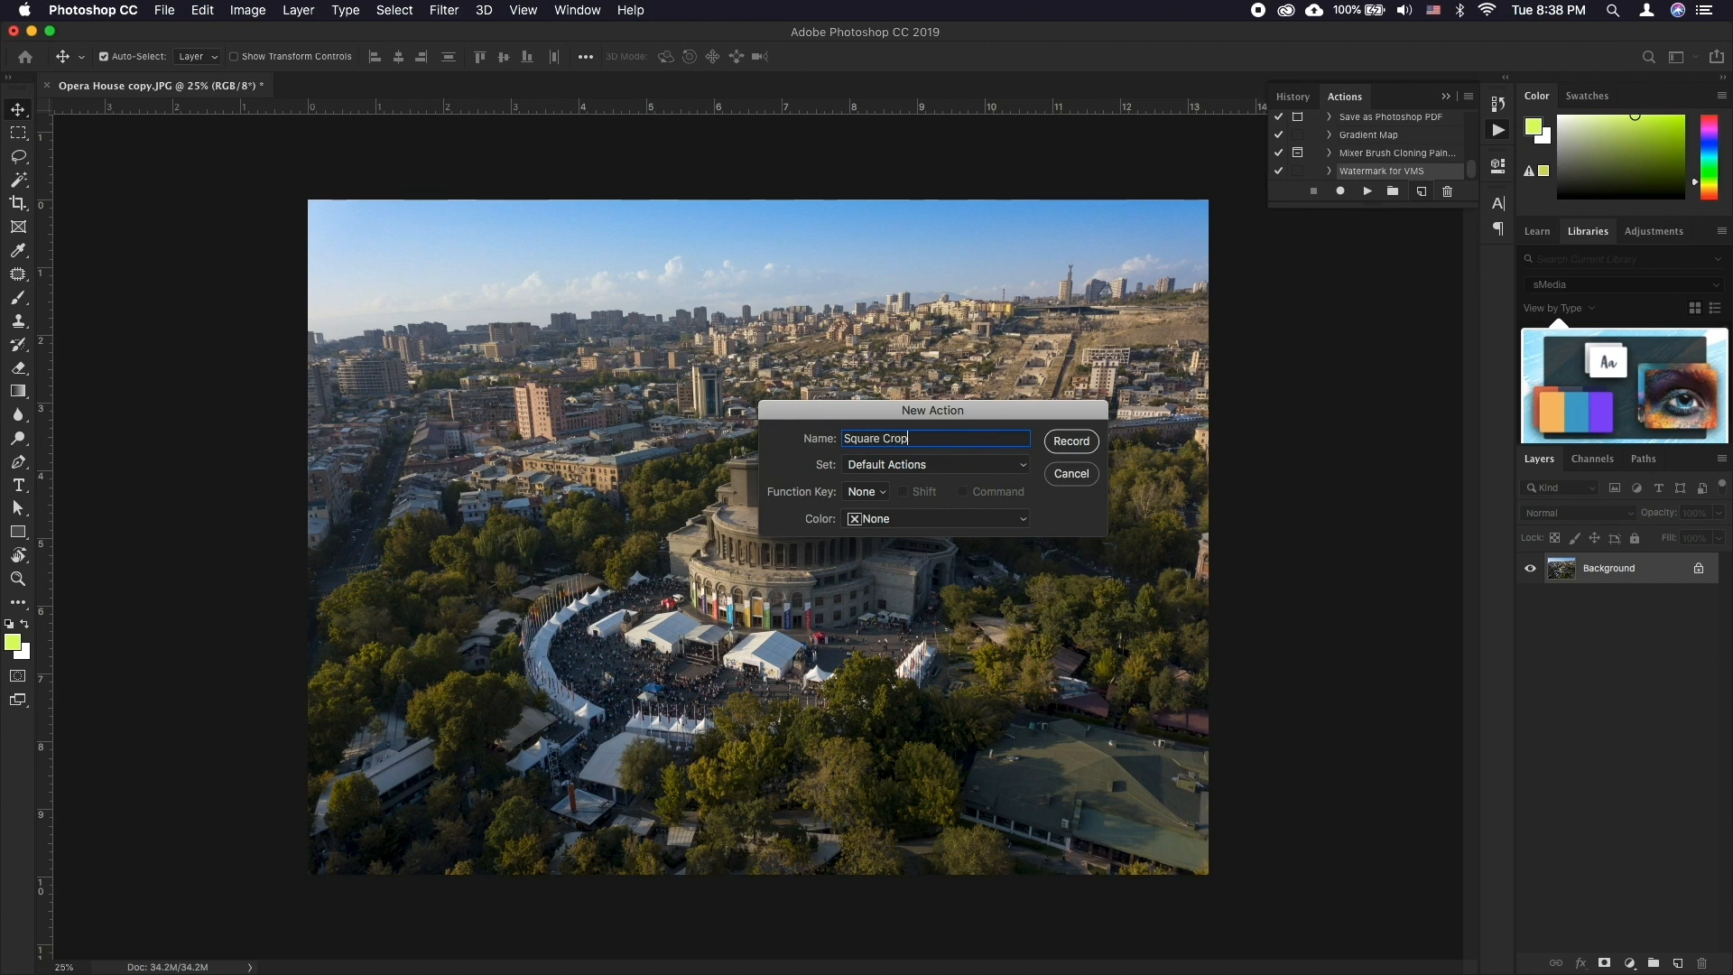
{"action": "left_click", "coordinate": [1069, 441]}
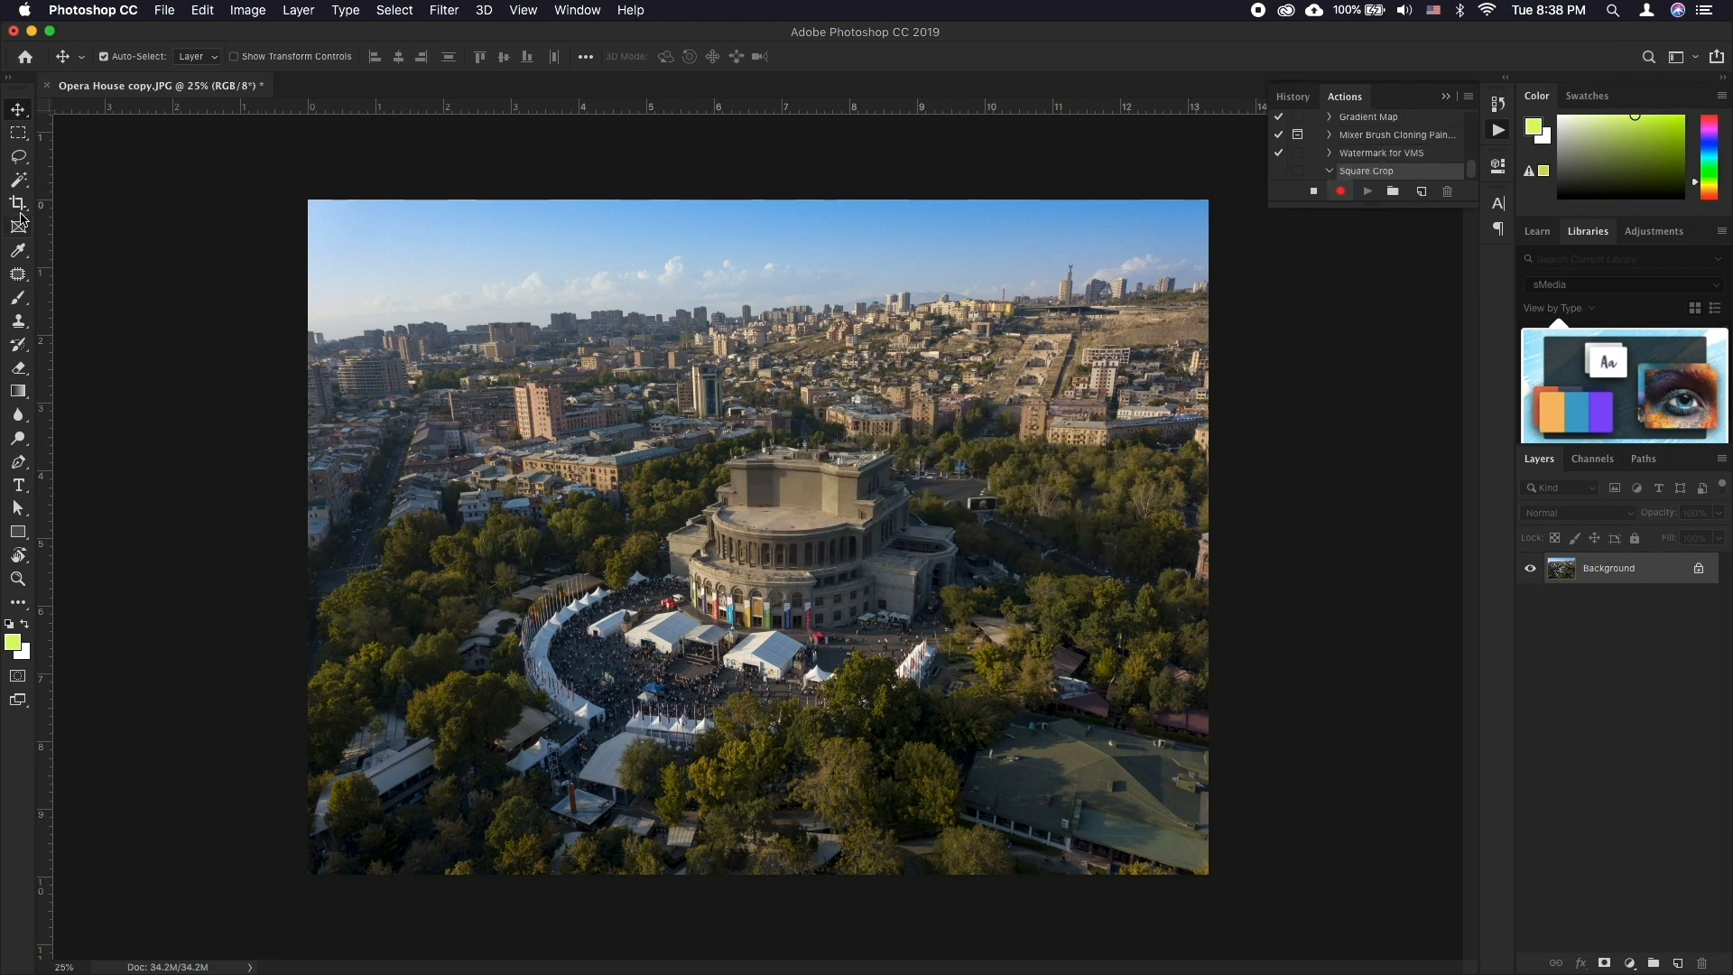
Step: Crop the opera house photo to a 1:1 square ratio and commit
{"action": "left_click", "coordinate": [19, 205]}
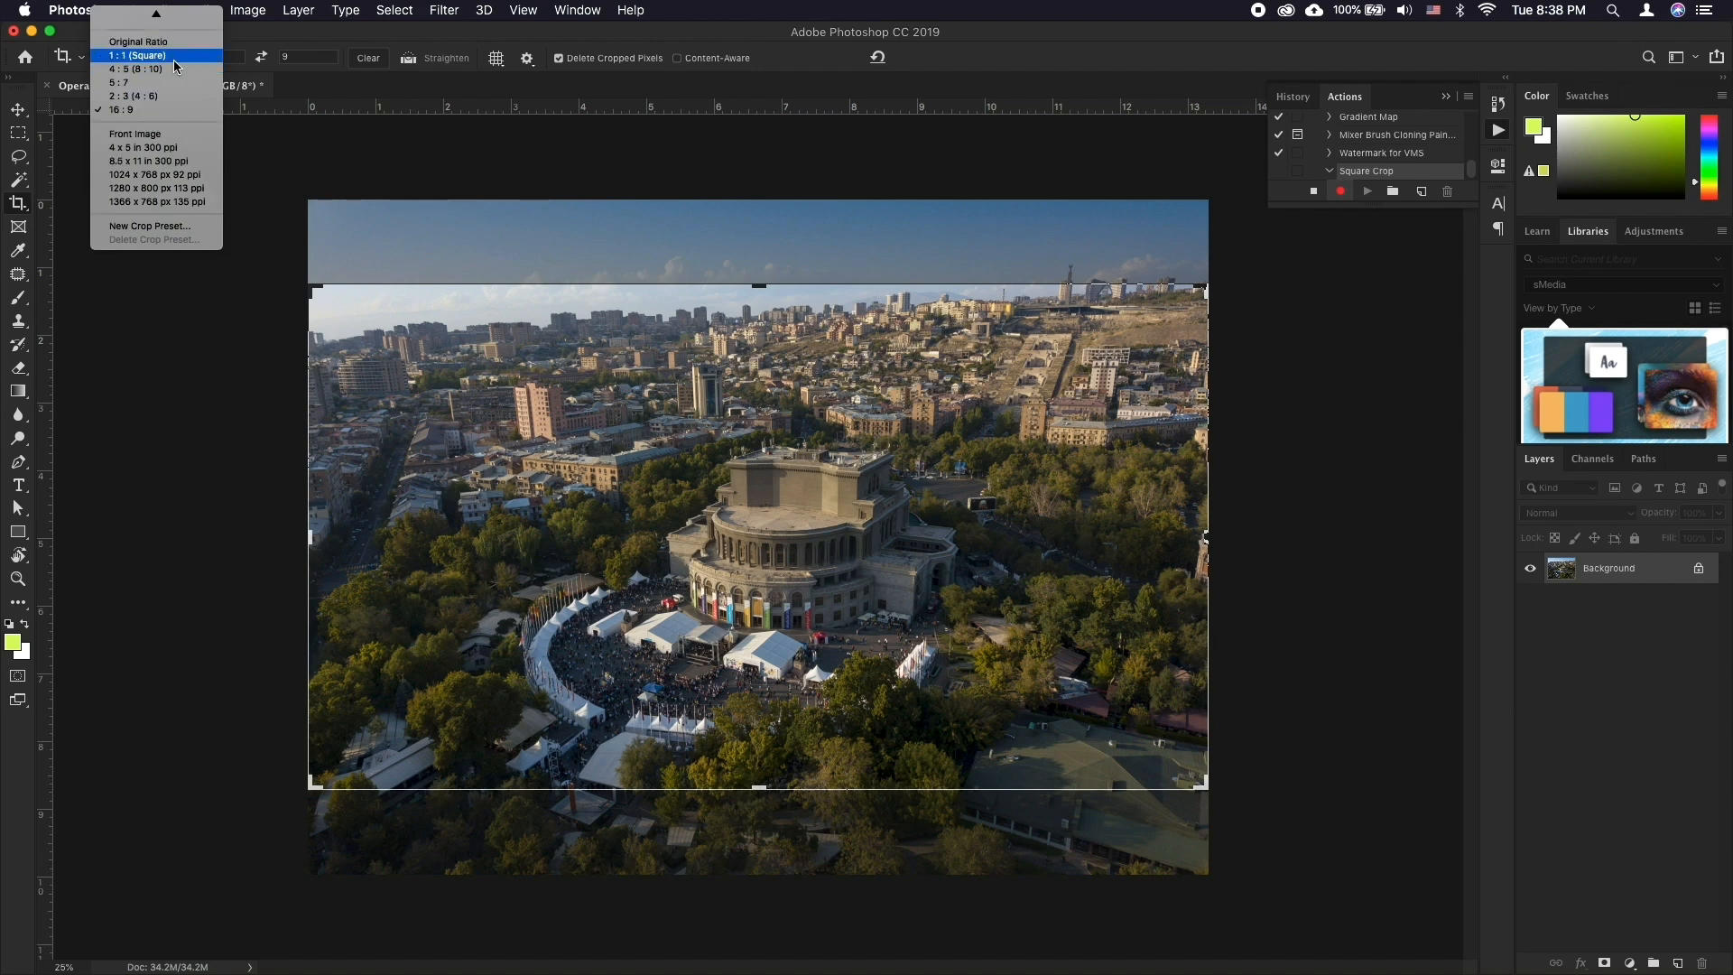
{"action": "left_click", "coordinate": [134, 55]}
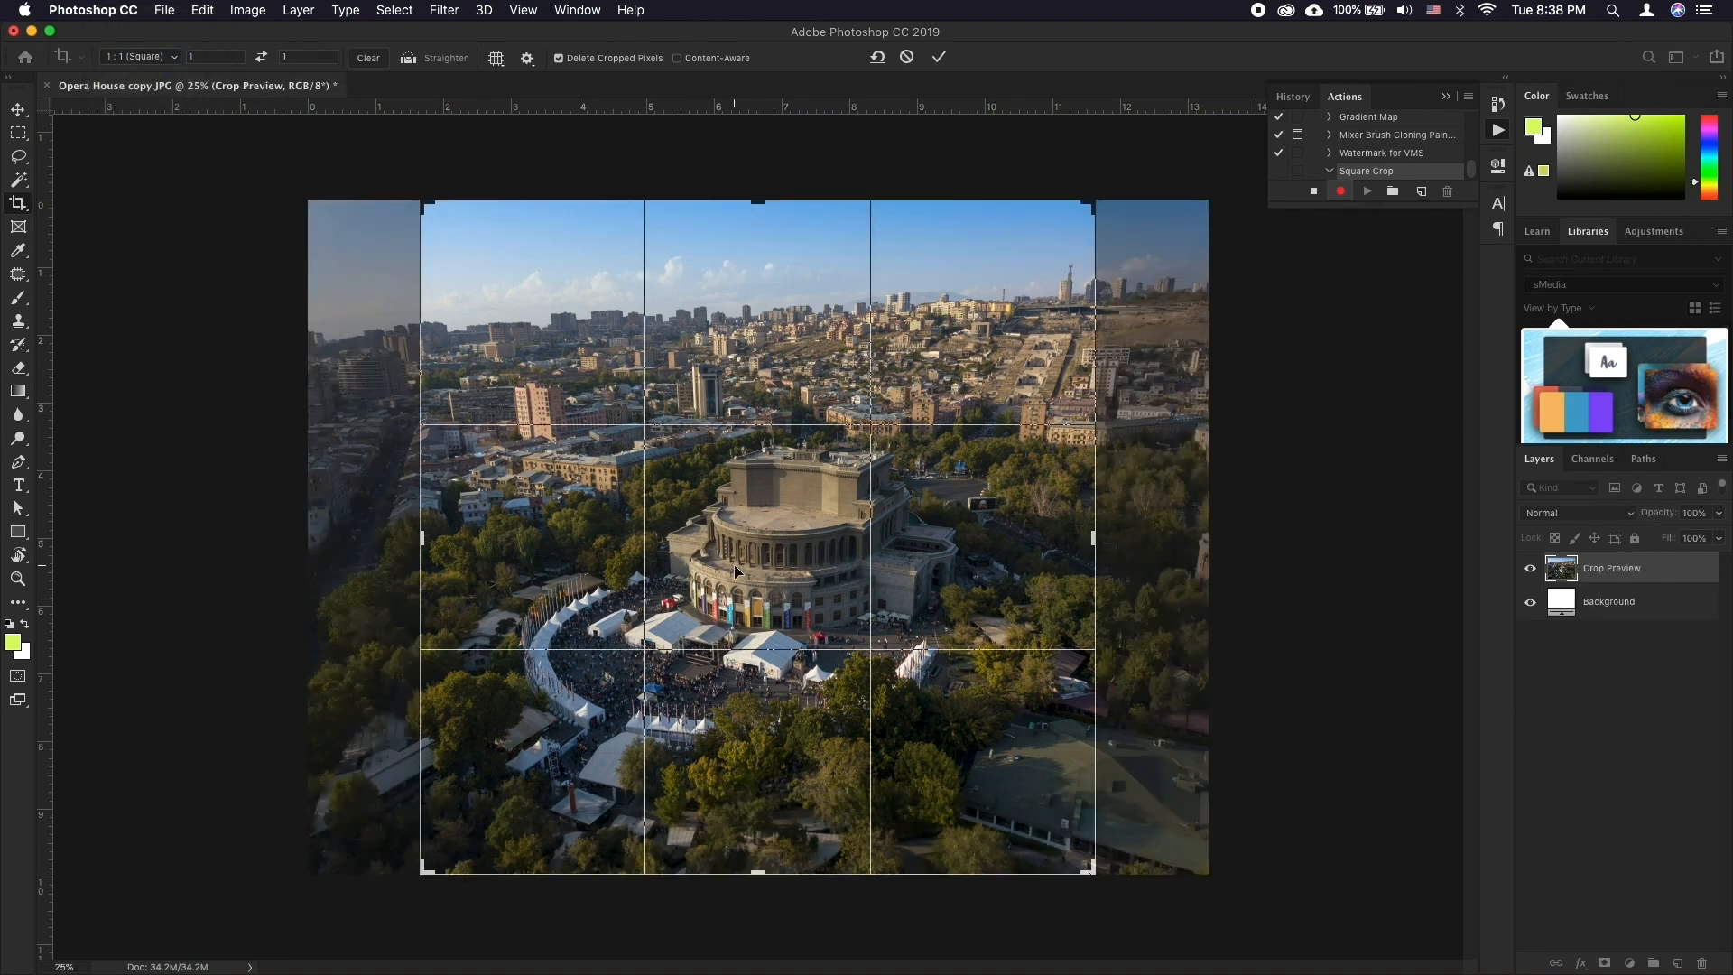
{"action": "left_click", "coordinate": [939, 56]}
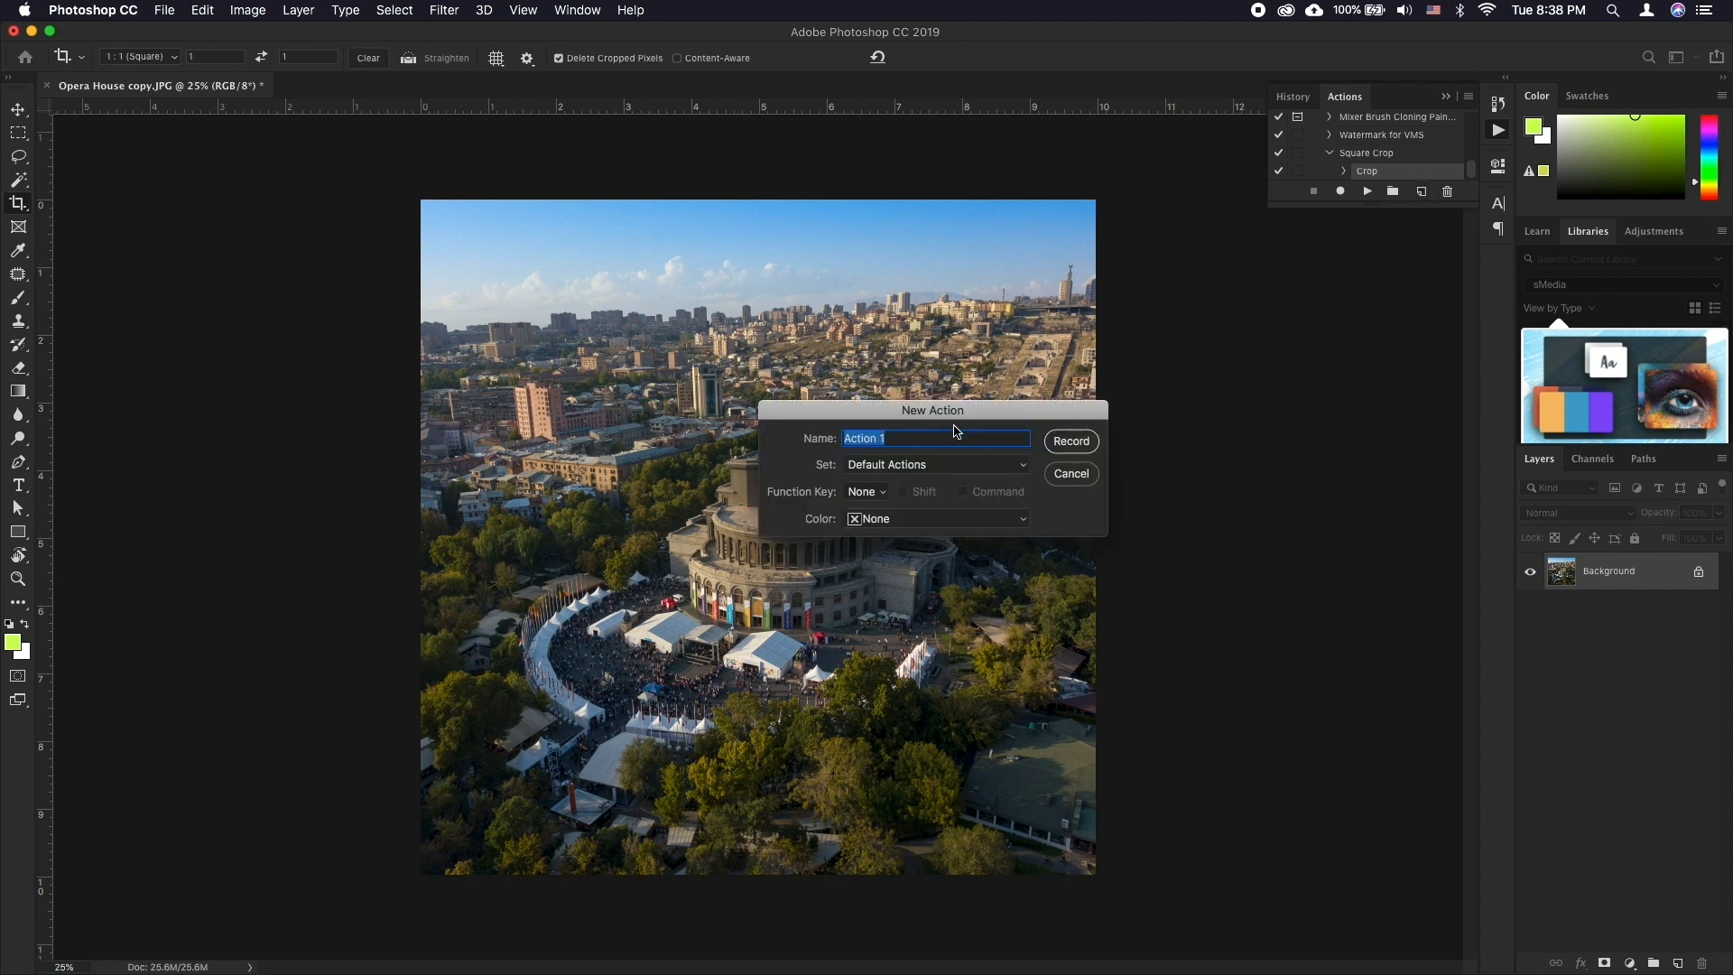
Step: Start recording the 'Conditional Crop' action and insert a conditional step
{"action": "type", "text": "Conditional"}
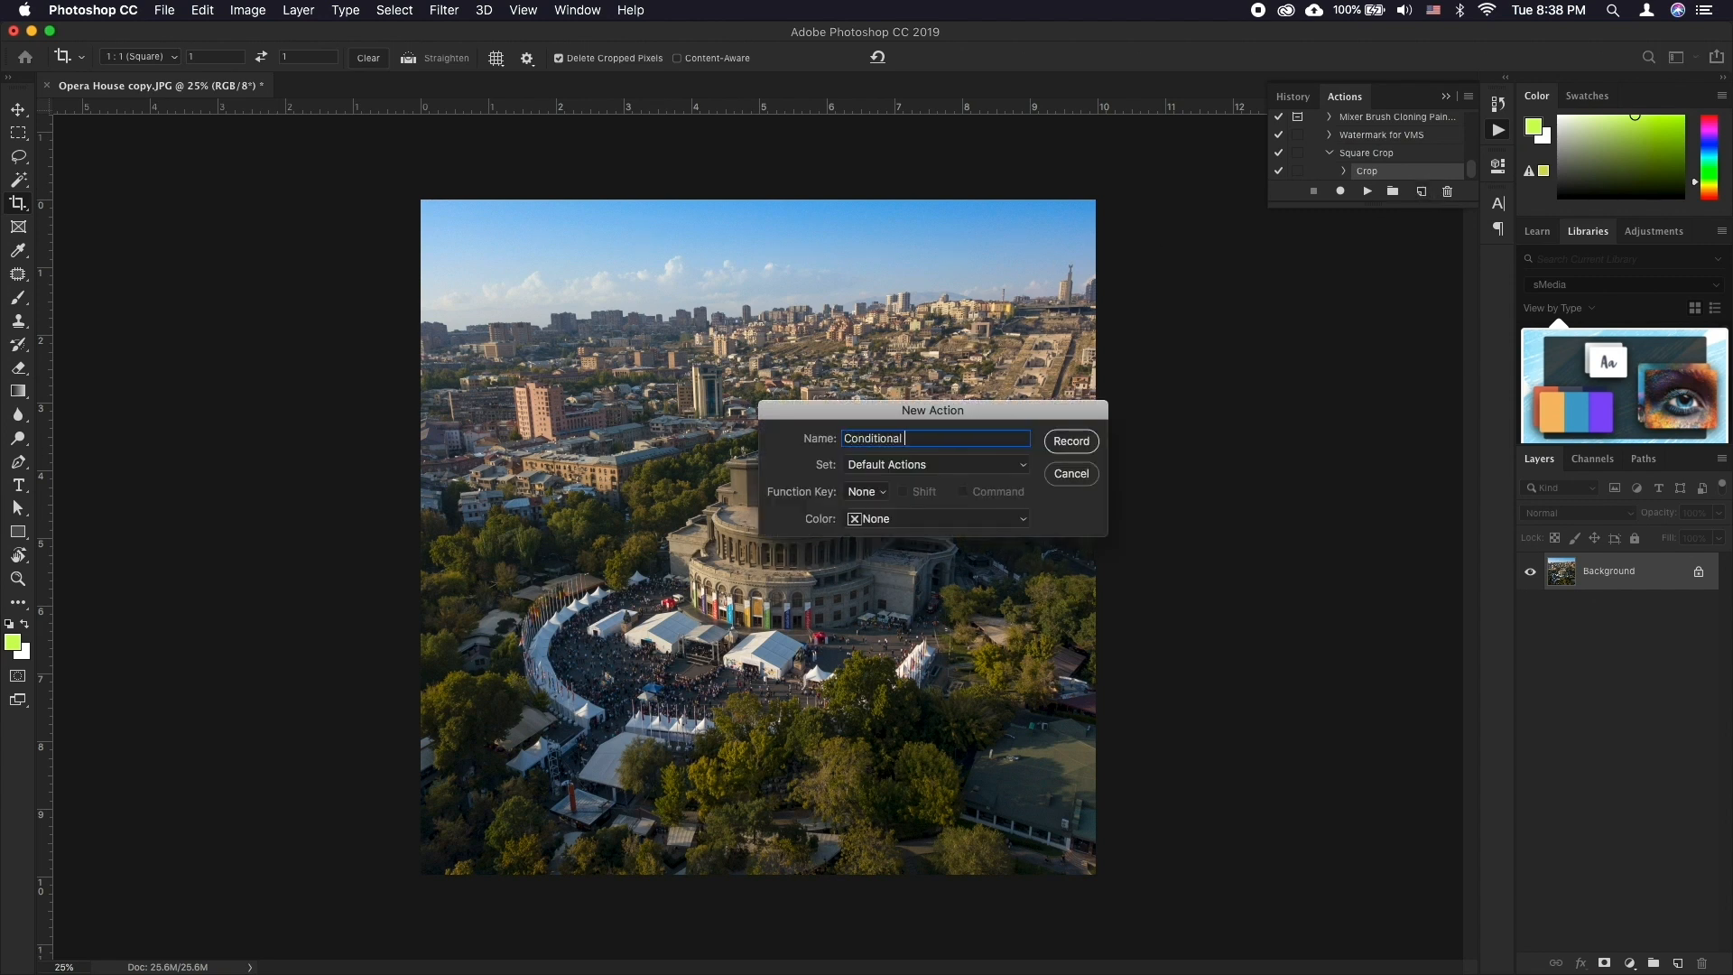
{"action": "left_click", "coordinate": [1069, 441]}
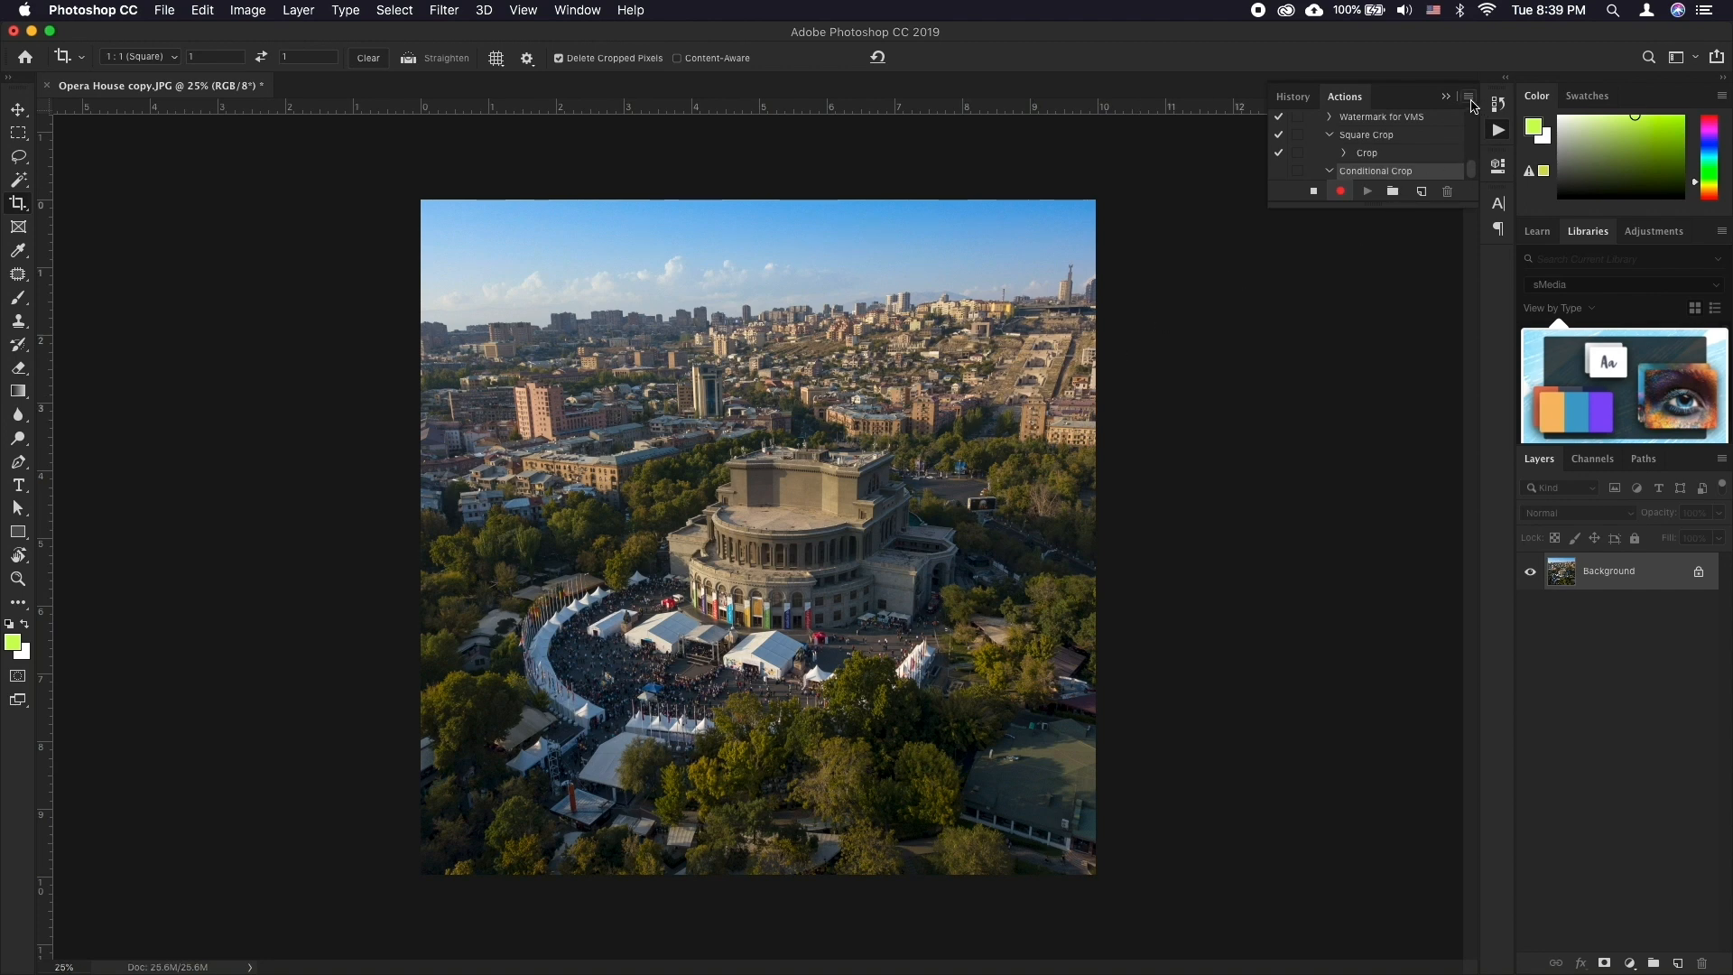
{"action": "left_click", "coordinate": [1469, 97]}
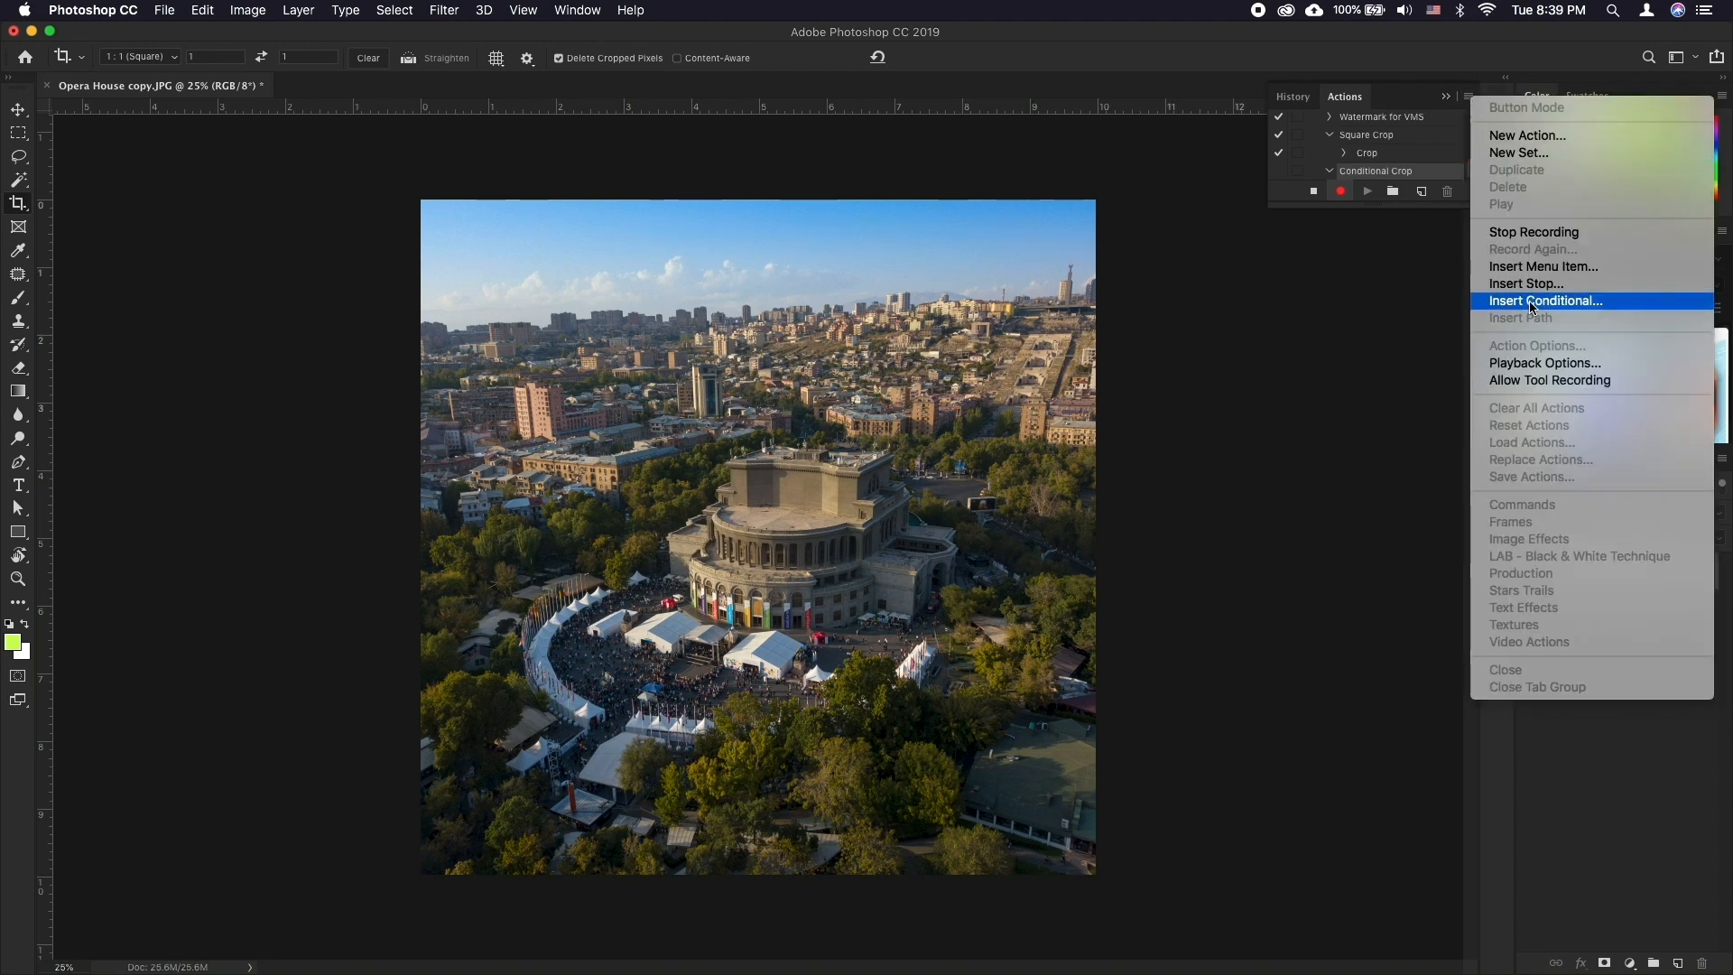
{"action": "left_click", "coordinate": [1546, 301]}
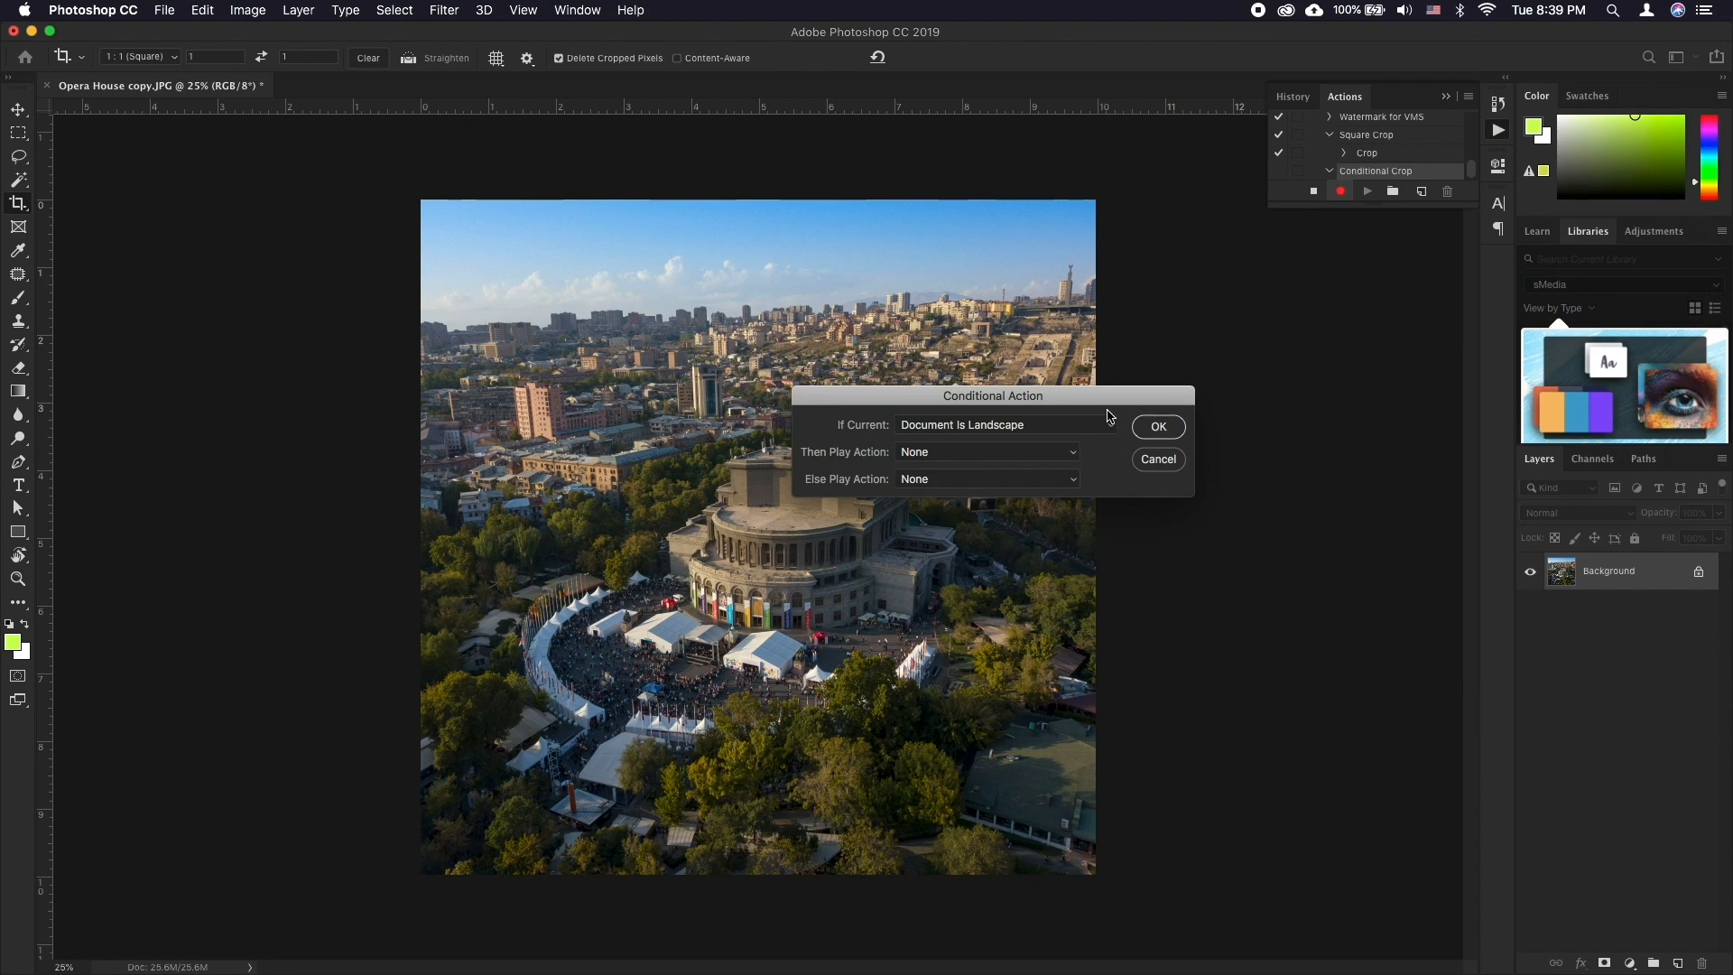
Step: Set If Document Is Square, else play Square Crop, confirm, and stop recording
{"action": "left_click", "coordinate": [1002, 423]}
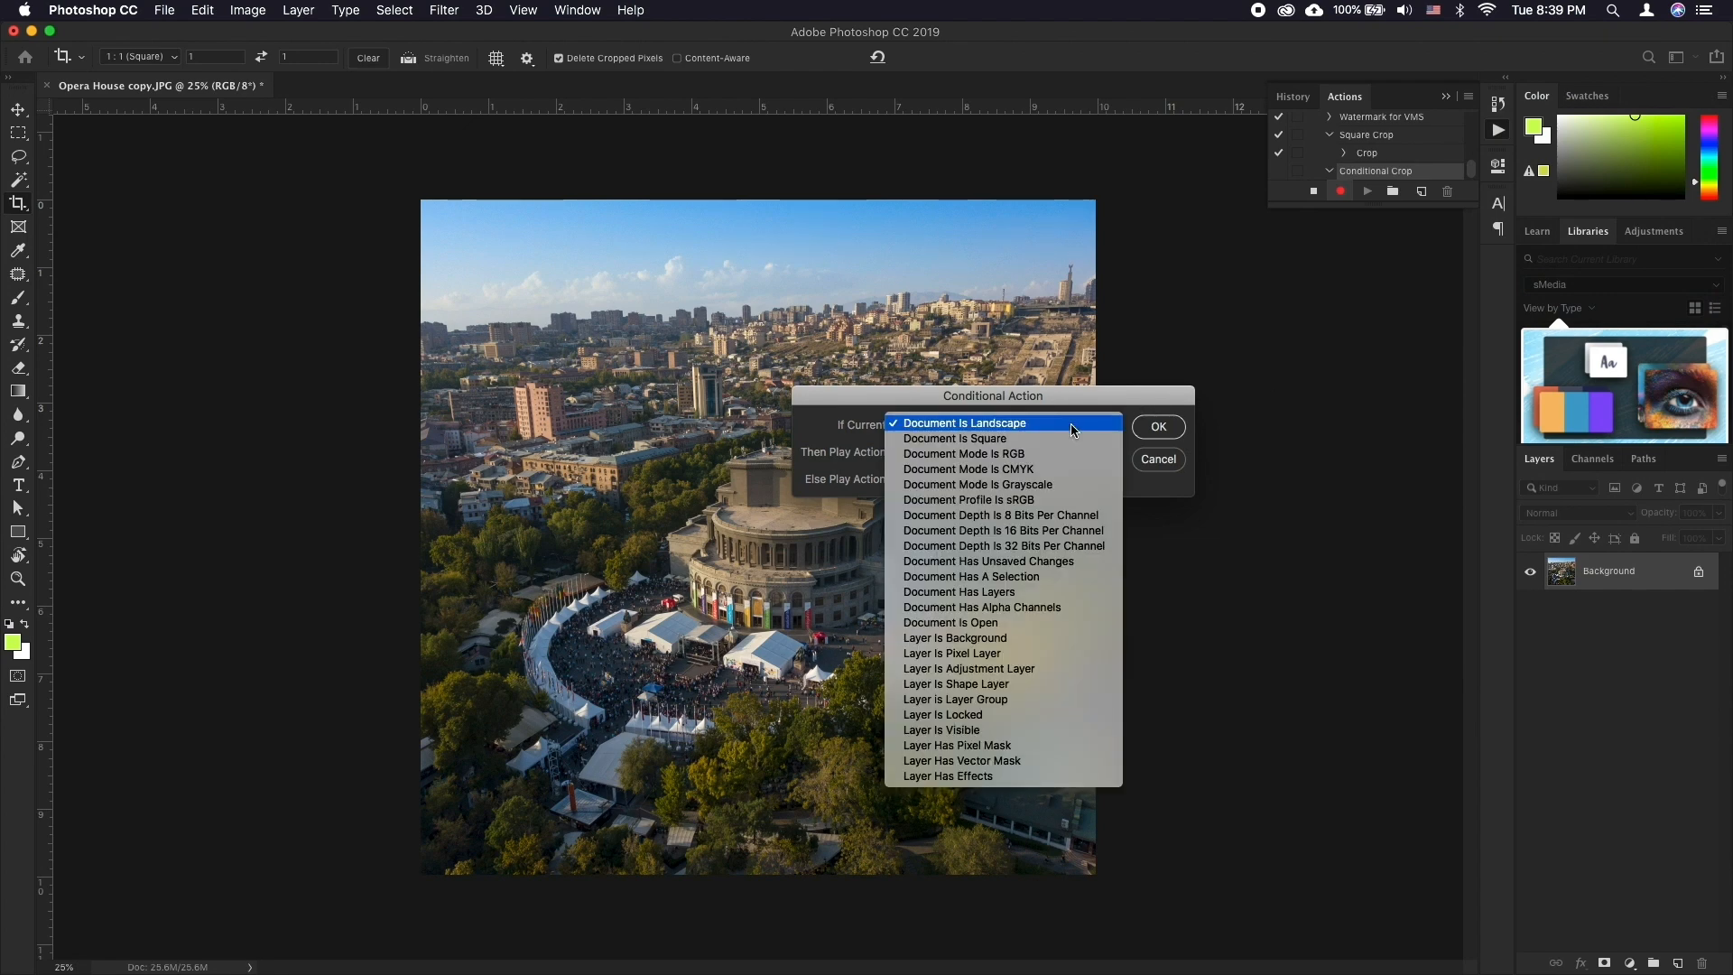
{"action": "left_click", "coordinate": [954, 438]}
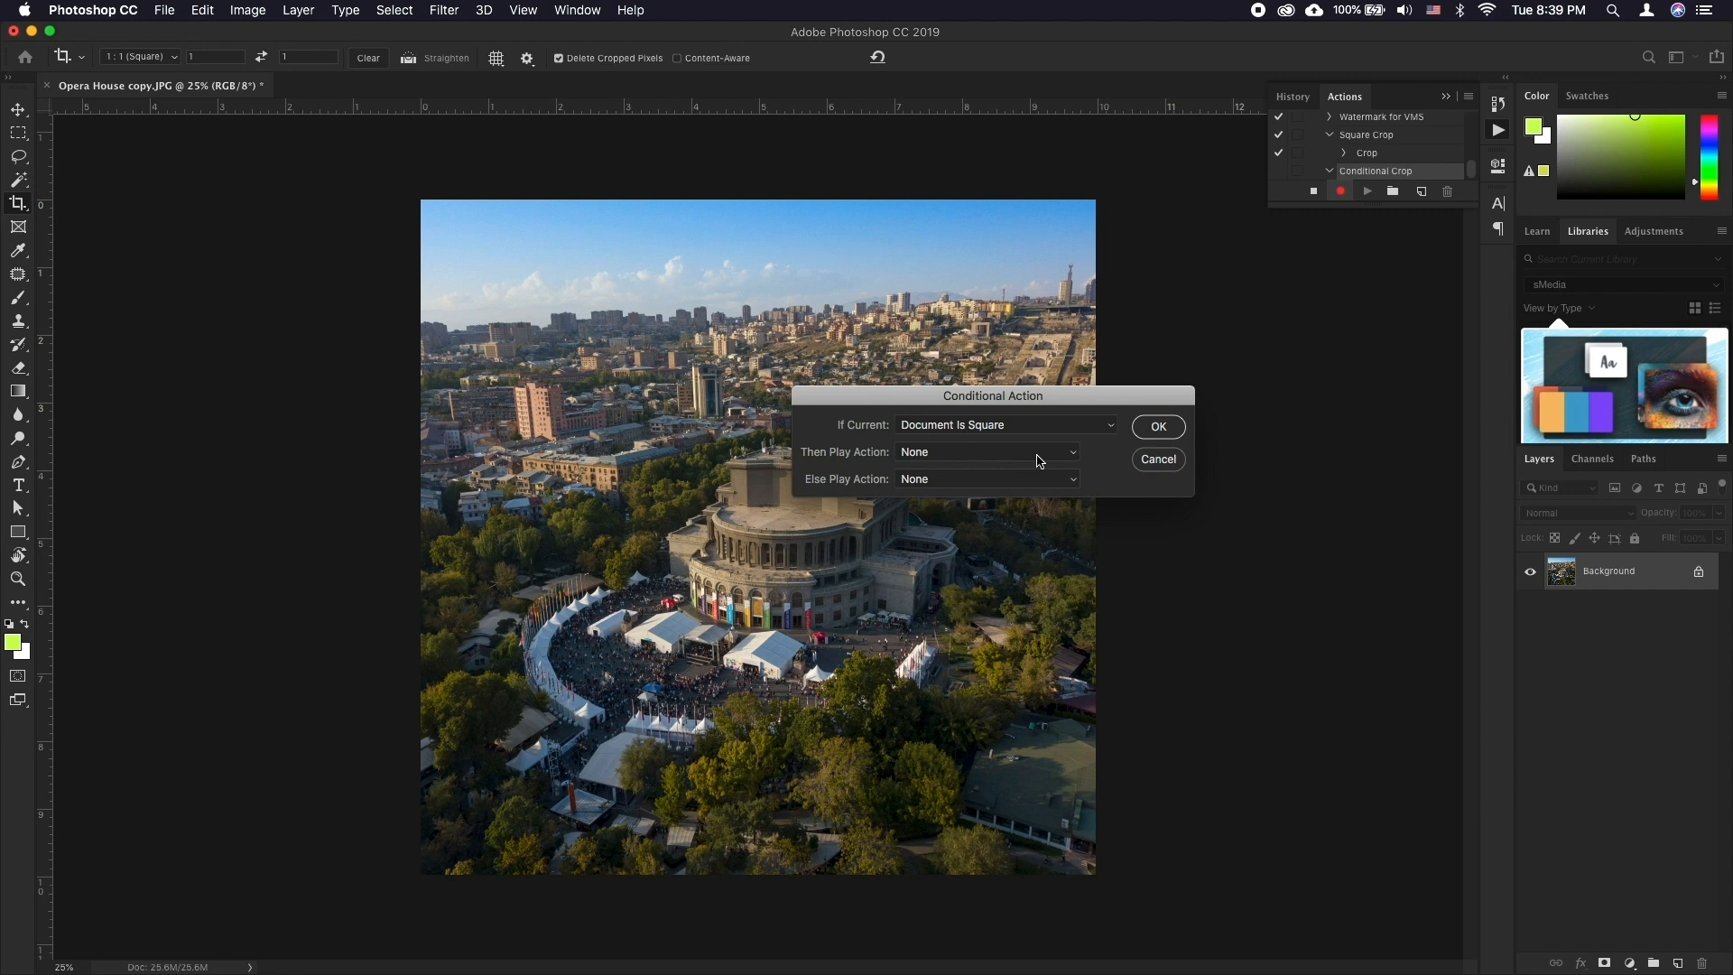
{"action": "left_click", "coordinate": [984, 478]}
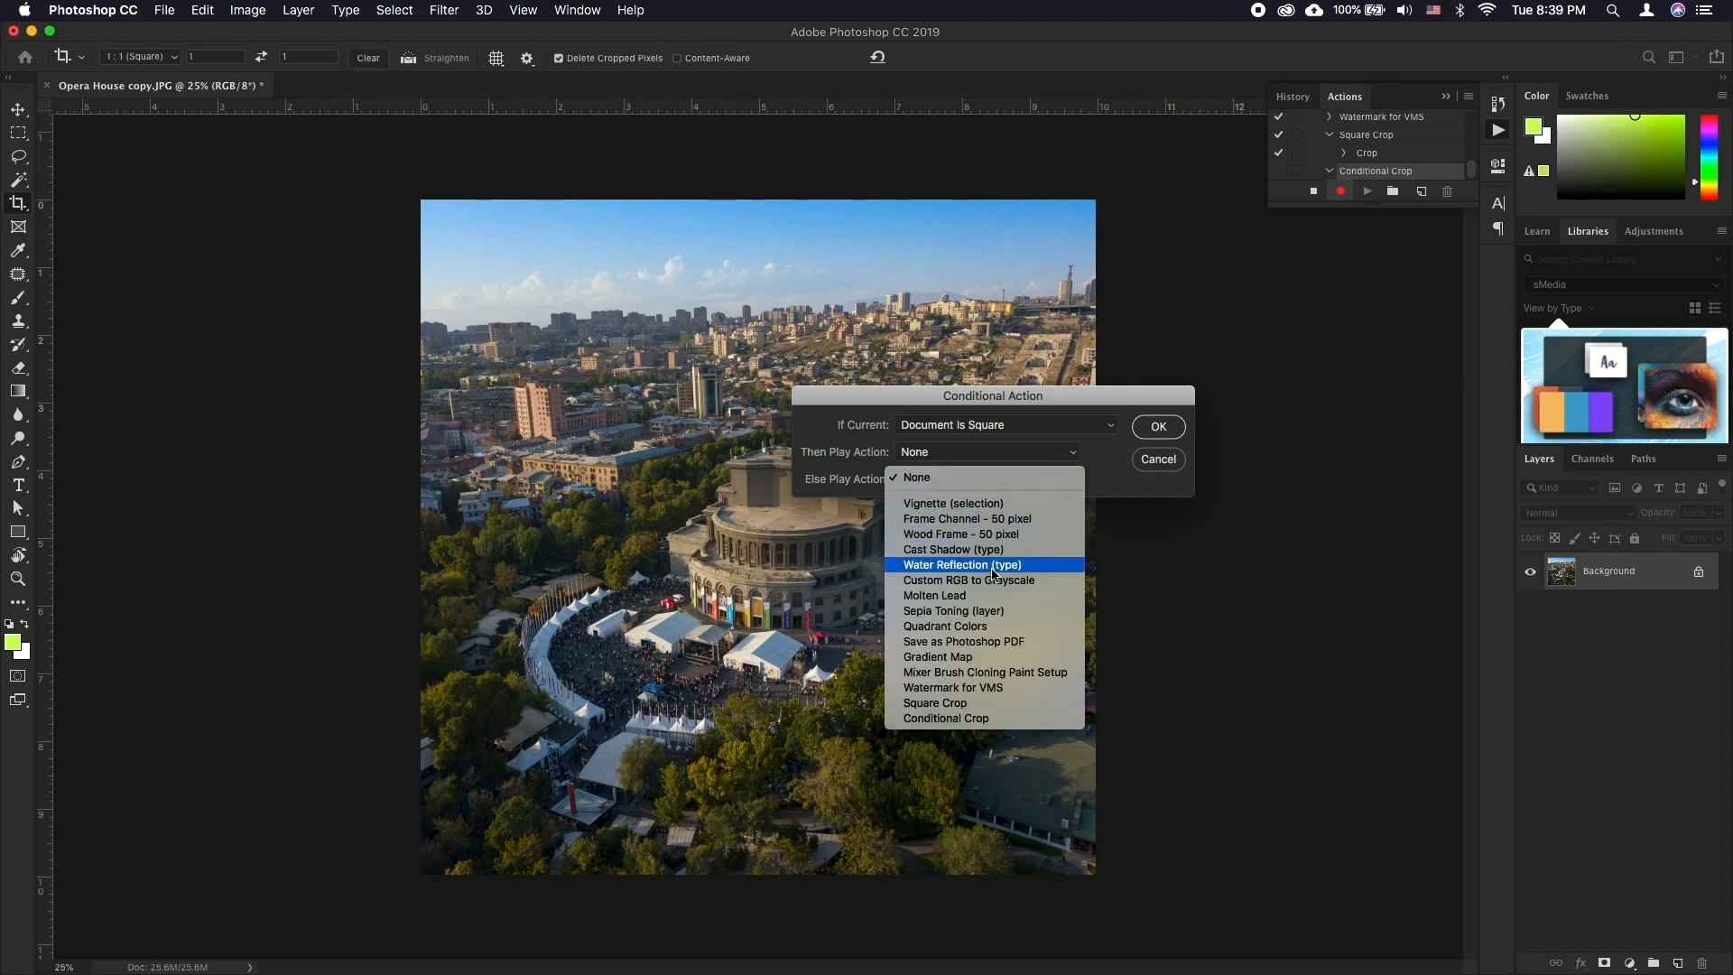
{"action": "left_click", "coordinate": [934, 703]}
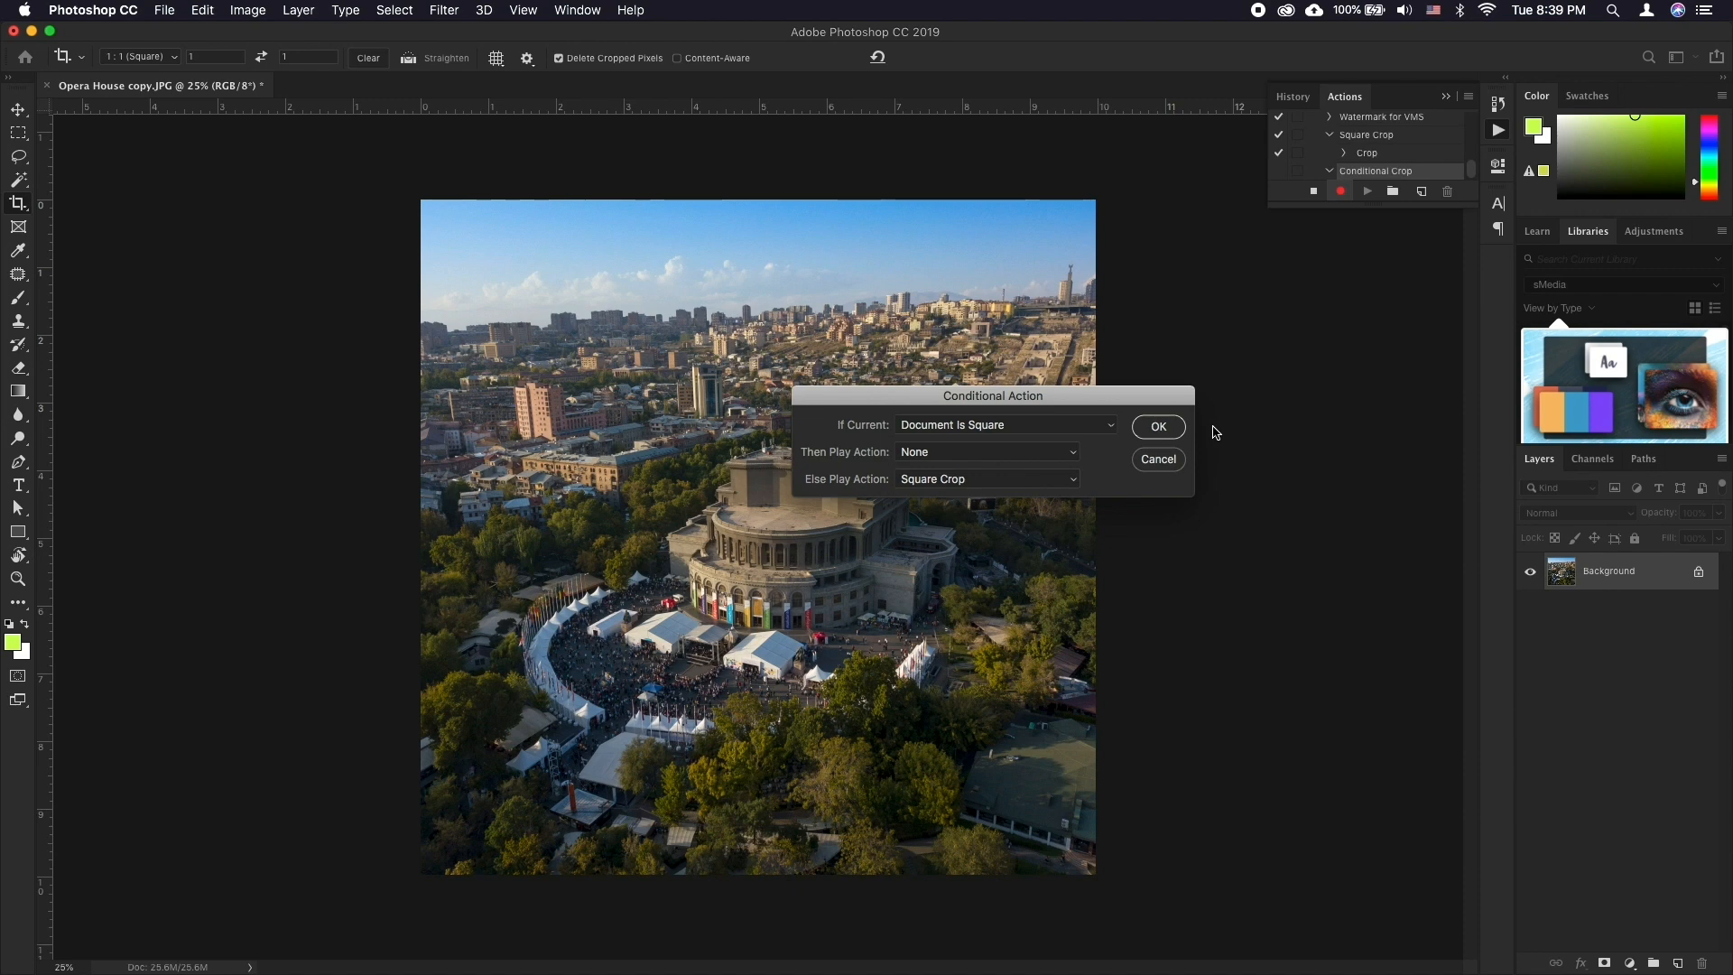
{"action": "left_click", "coordinate": [1158, 427]}
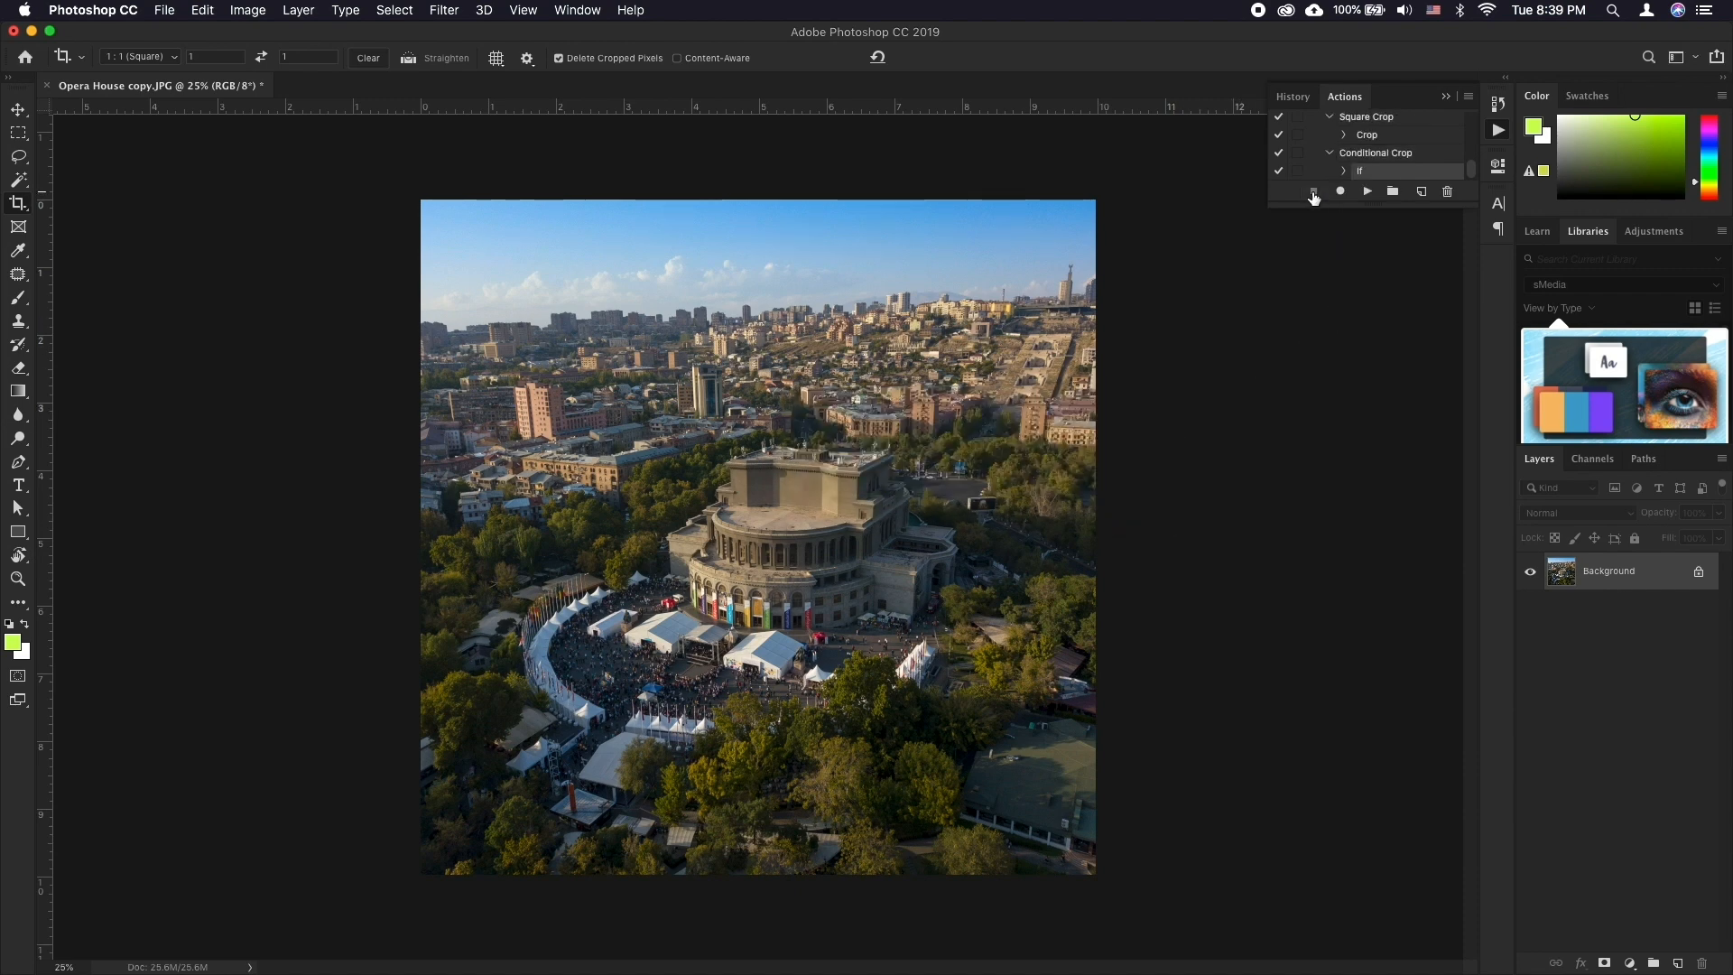
{"action": "left_click", "coordinate": [360, 84]}
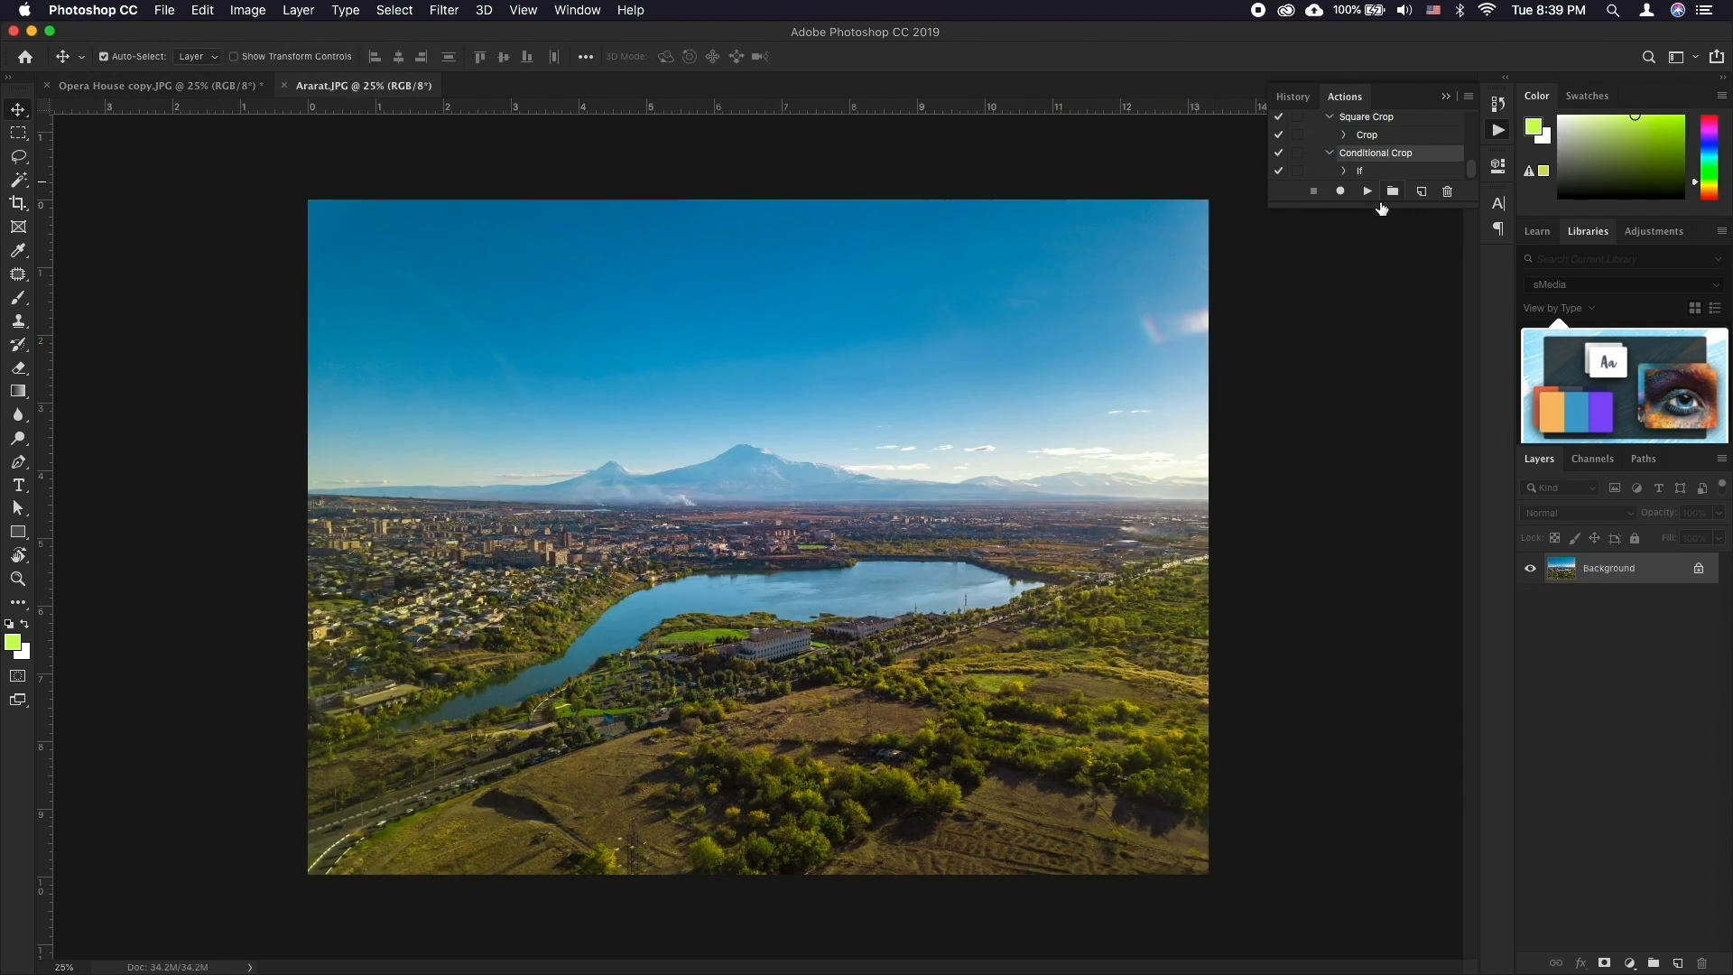
Step: Stop recording the Conditional Crop action in the Actions panel
{"action": "left_click", "coordinate": [1367, 191]}
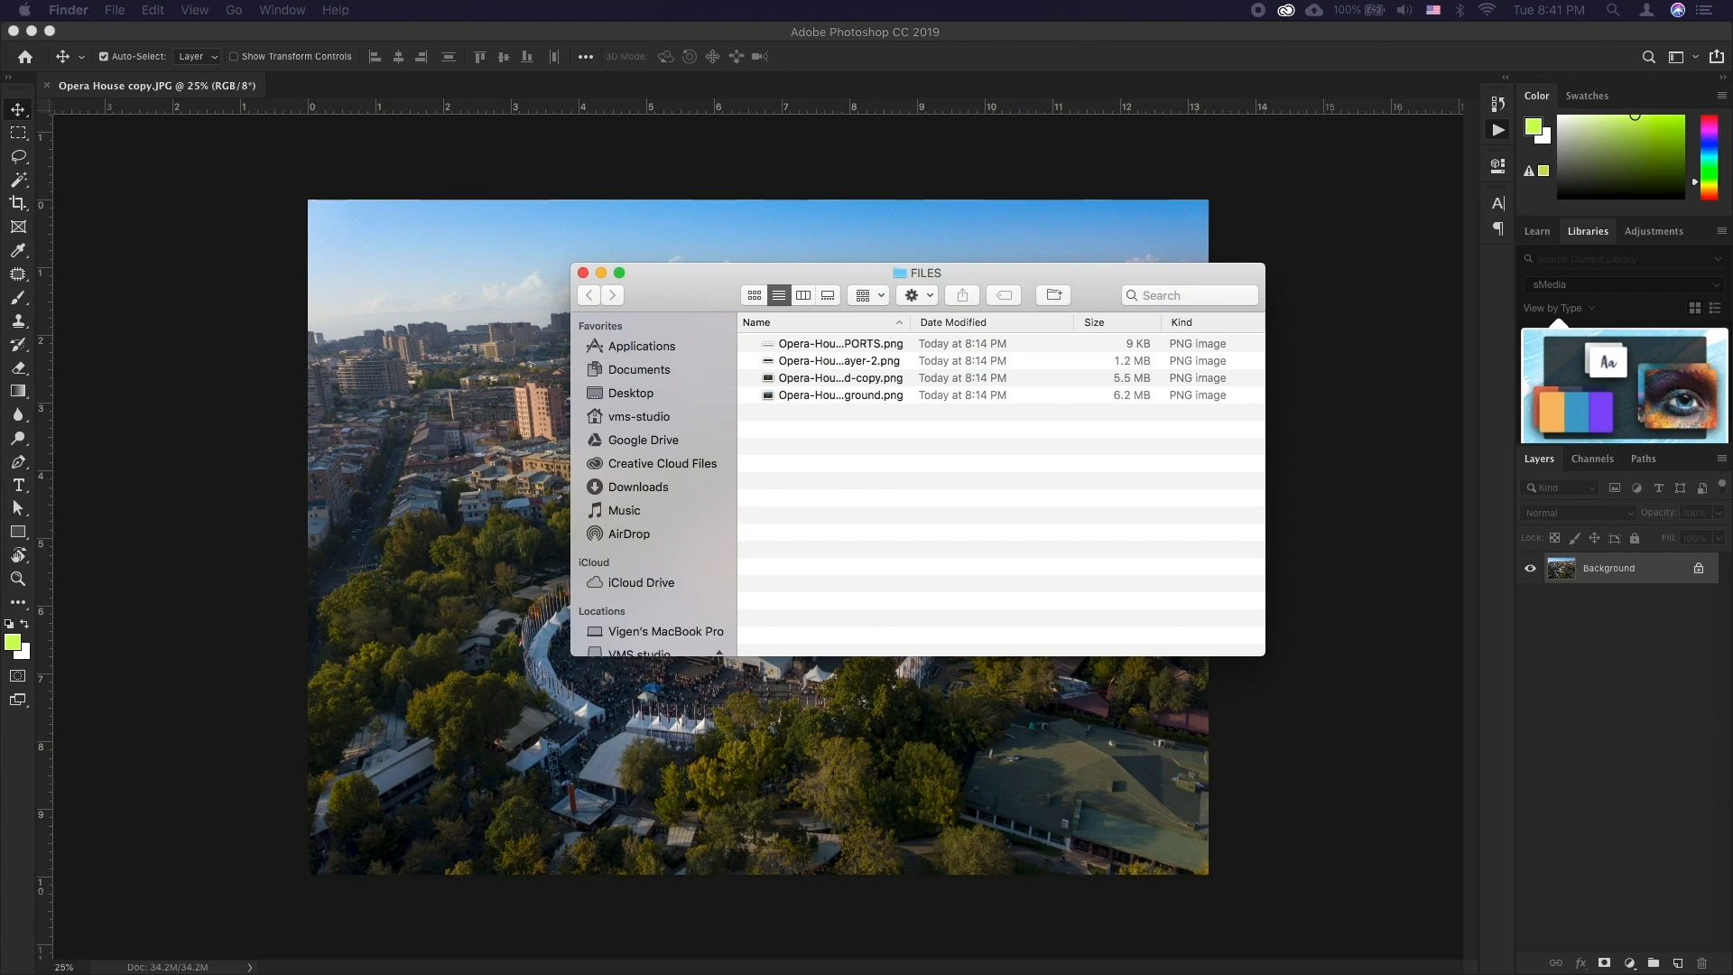
{"action": "mouse_move", "coordinate": [1103, 547]}
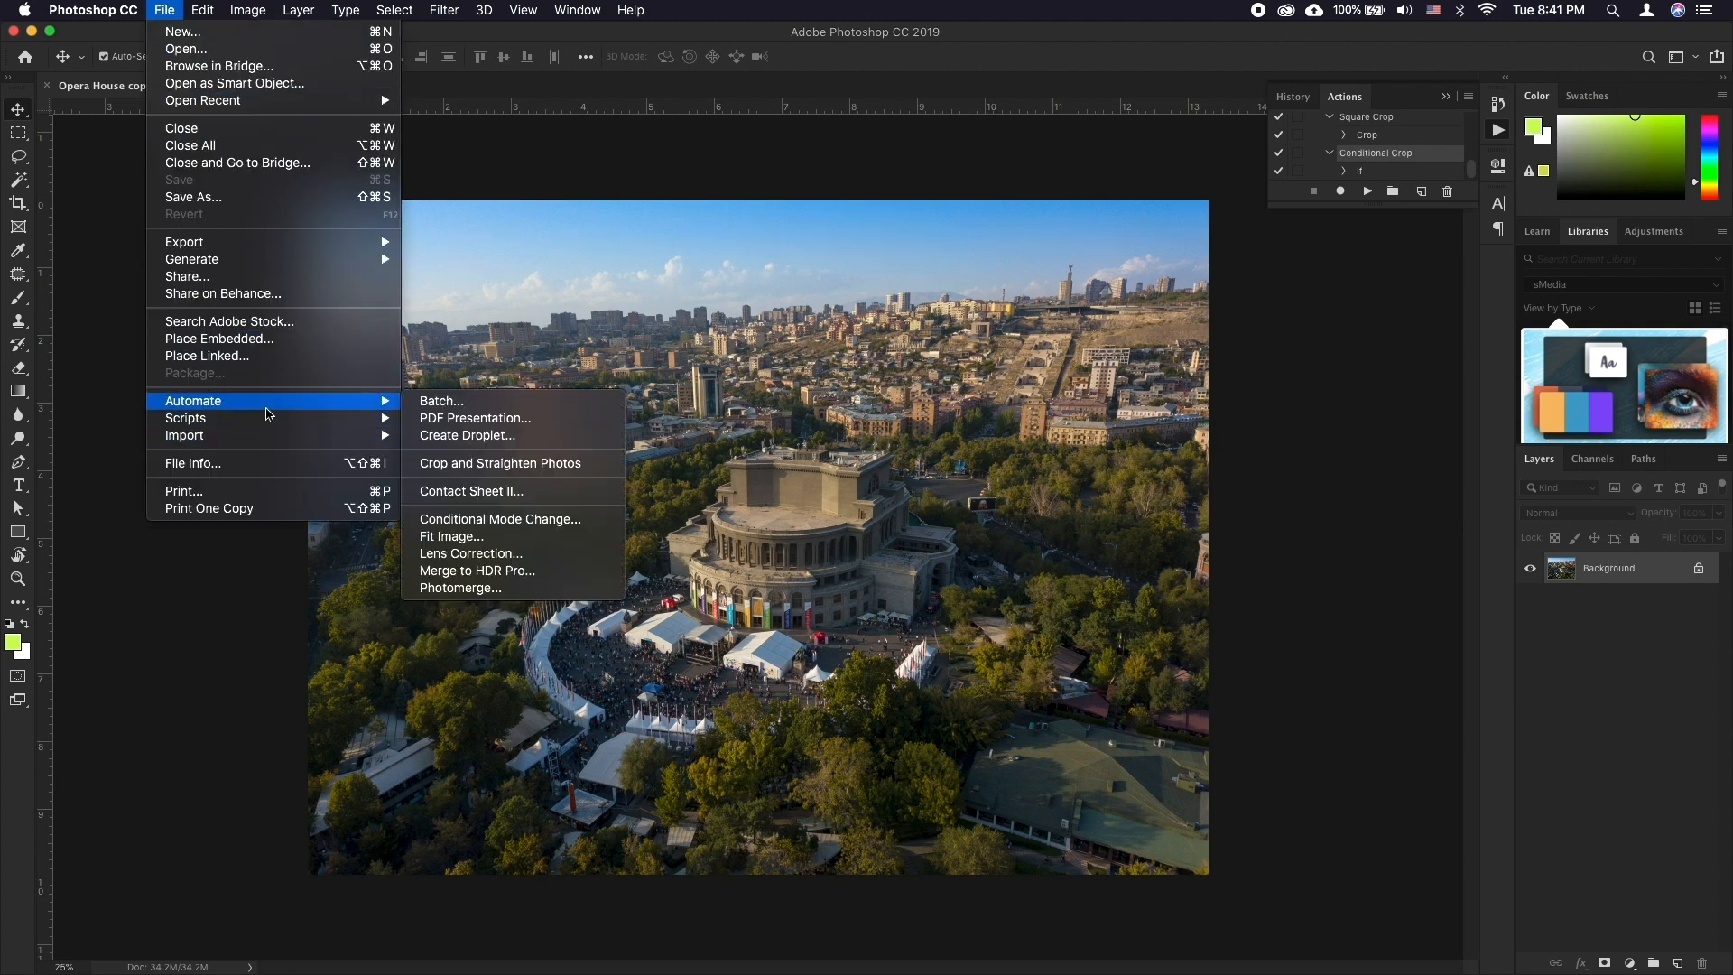
Step: Open Batch with Conditional Crop as the action and the FILES folder as source
{"action": "left_click", "coordinate": [439, 400]}
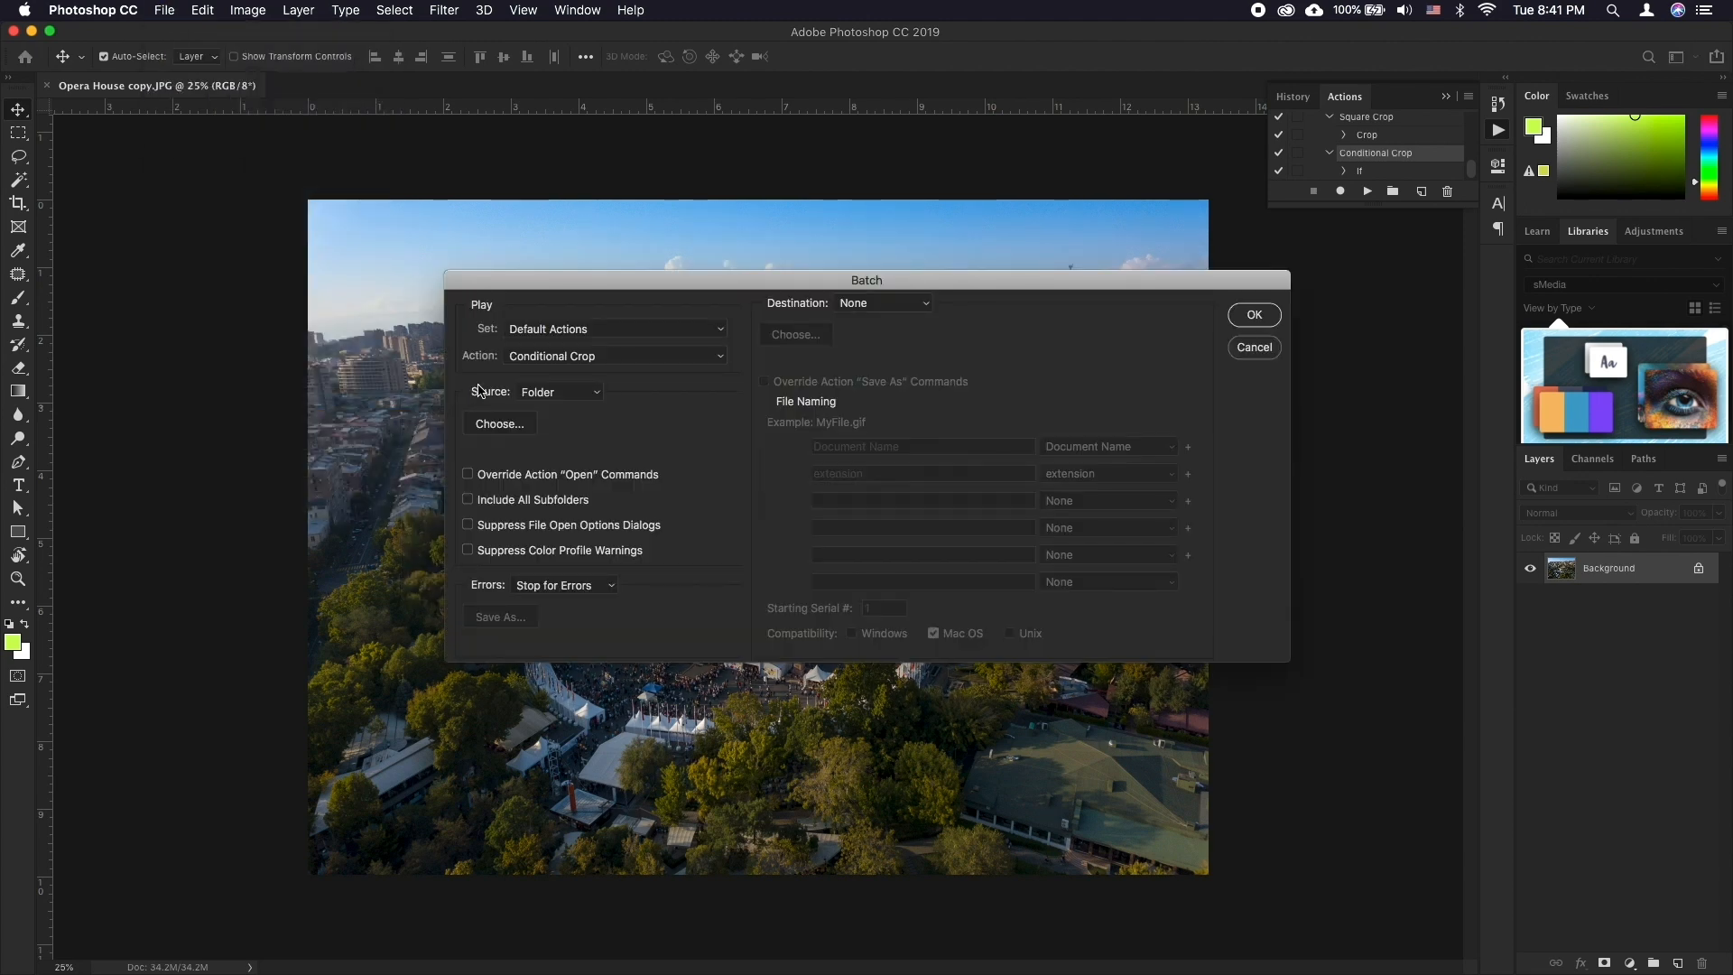
{"action": "left_click", "coordinate": [615, 355]}
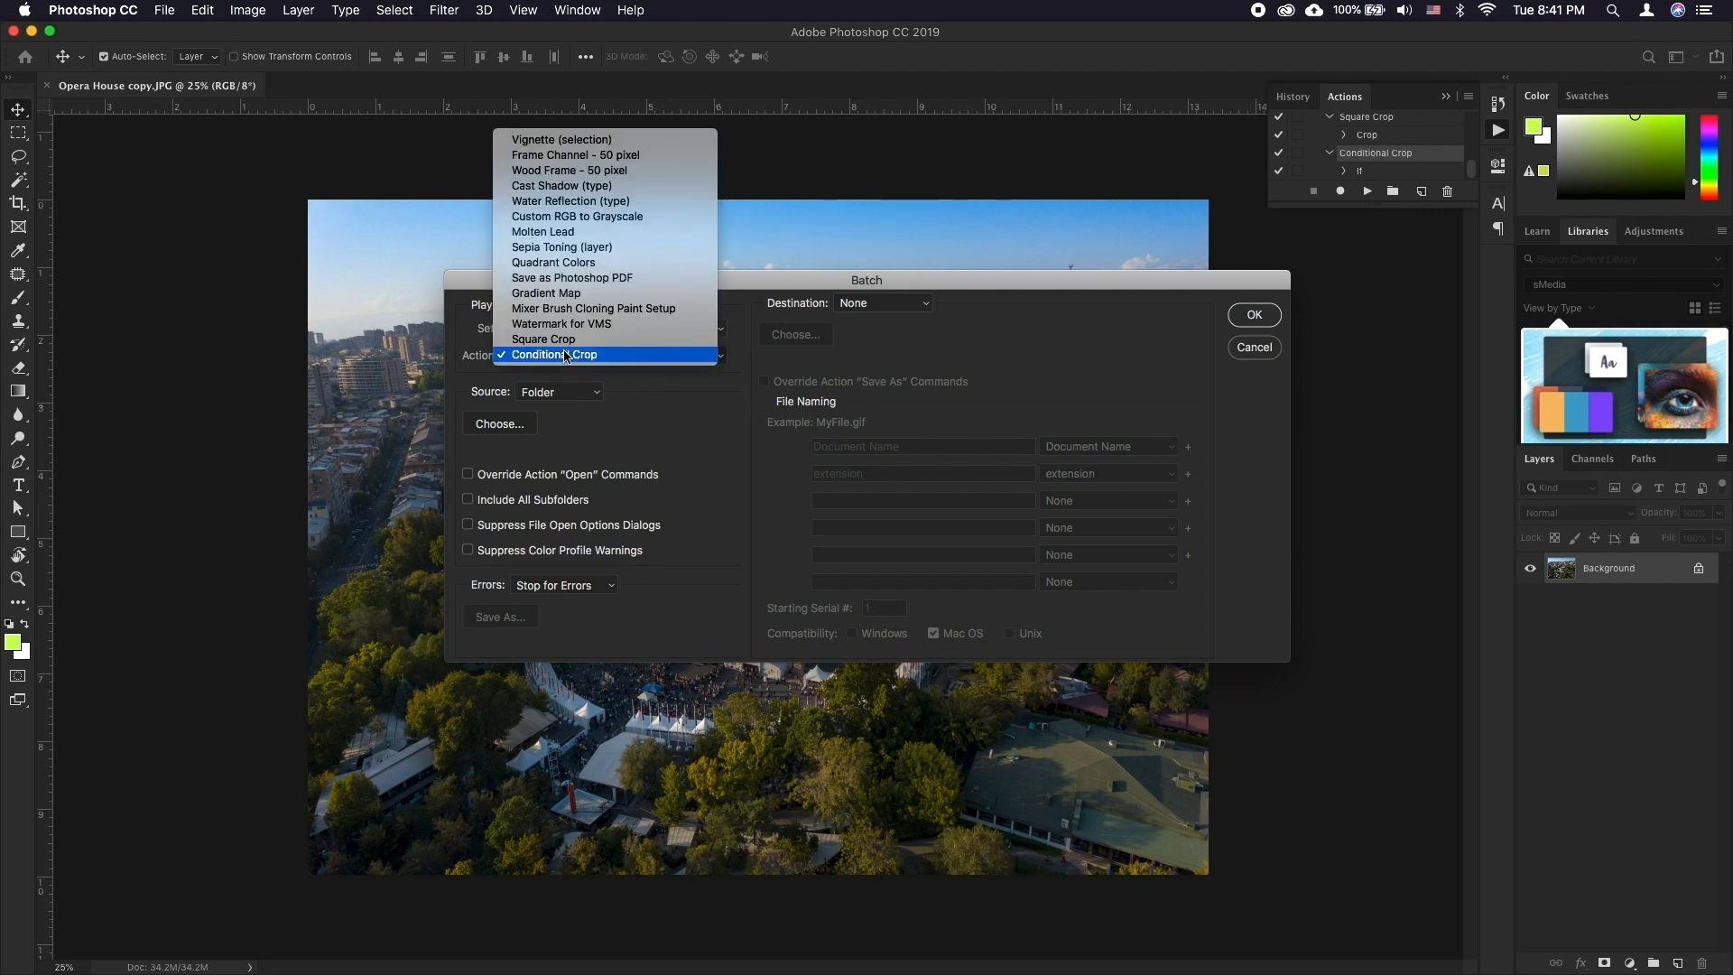
{"action": "left_click", "coordinate": [553, 354]}
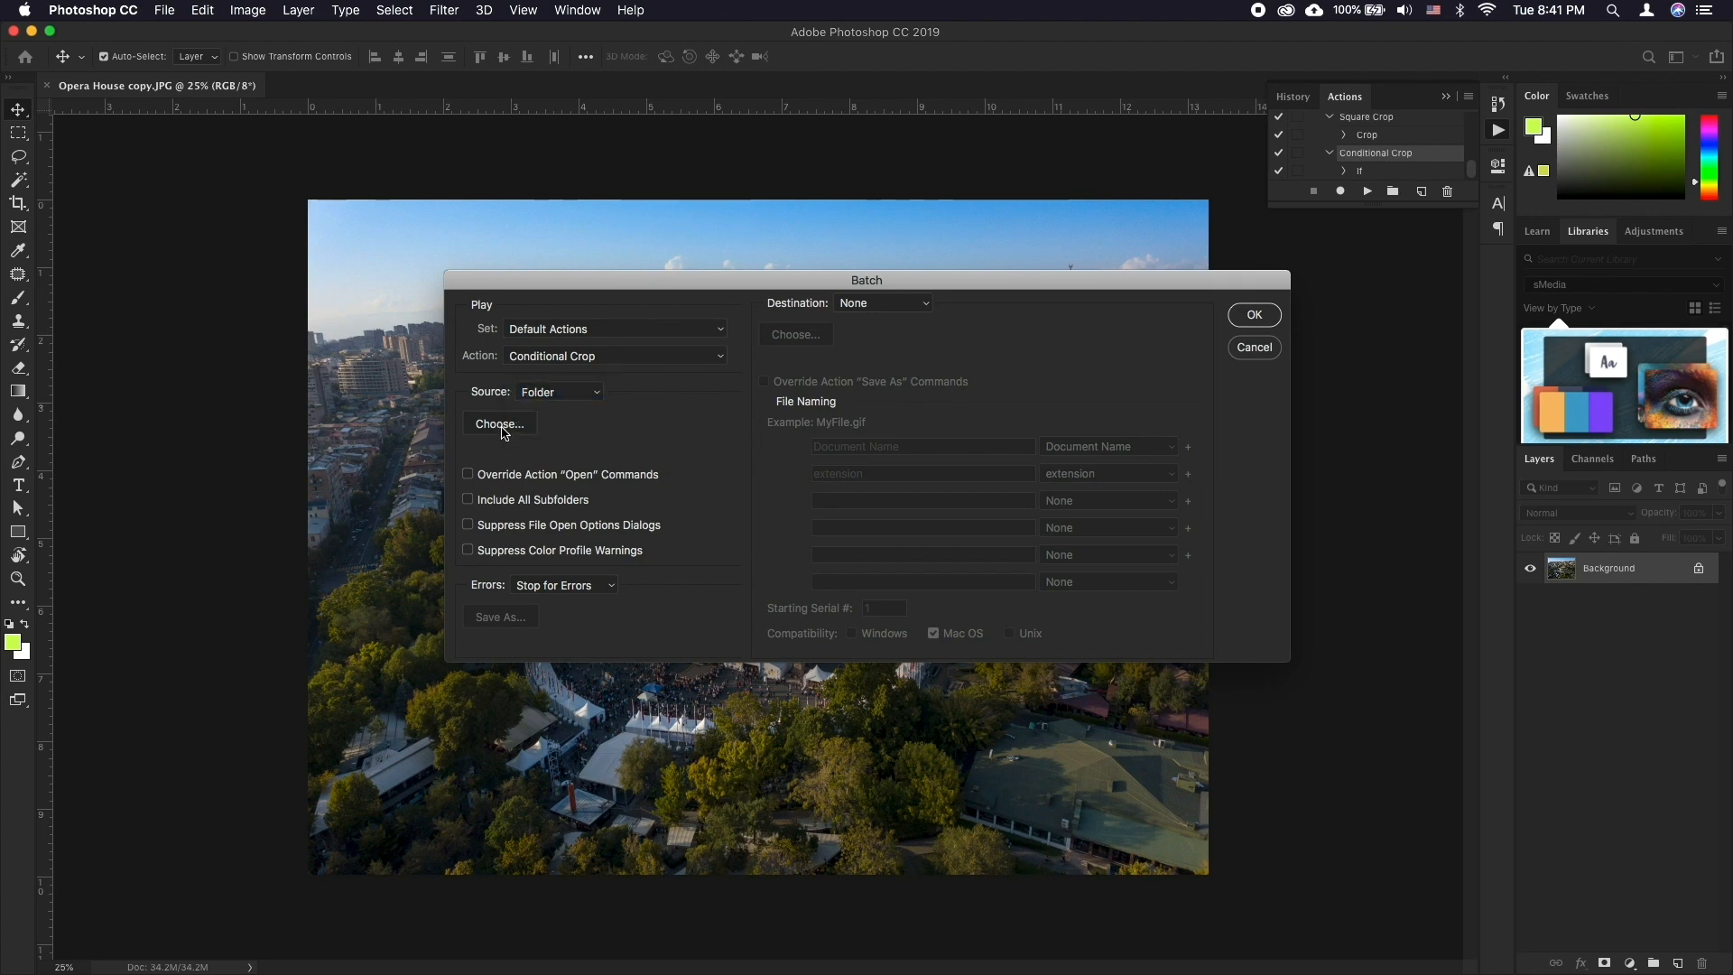
{"action": "left_click", "coordinate": [499, 423]}
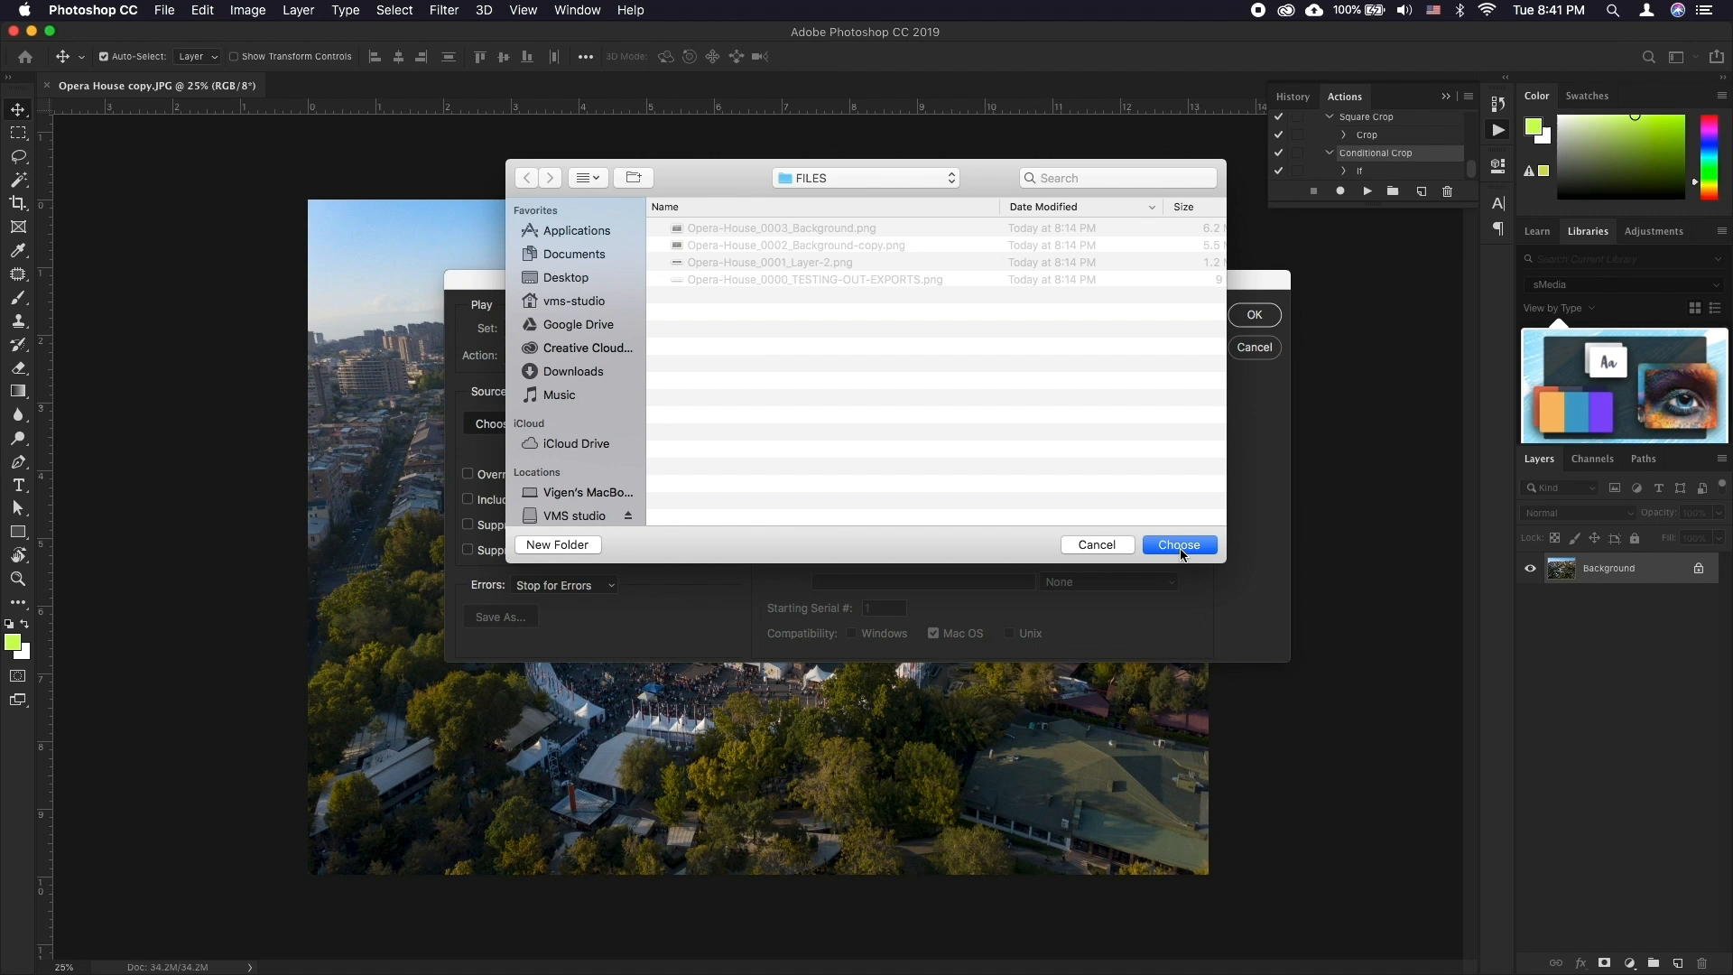
{"action": "left_click", "coordinate": [1178, 543]}
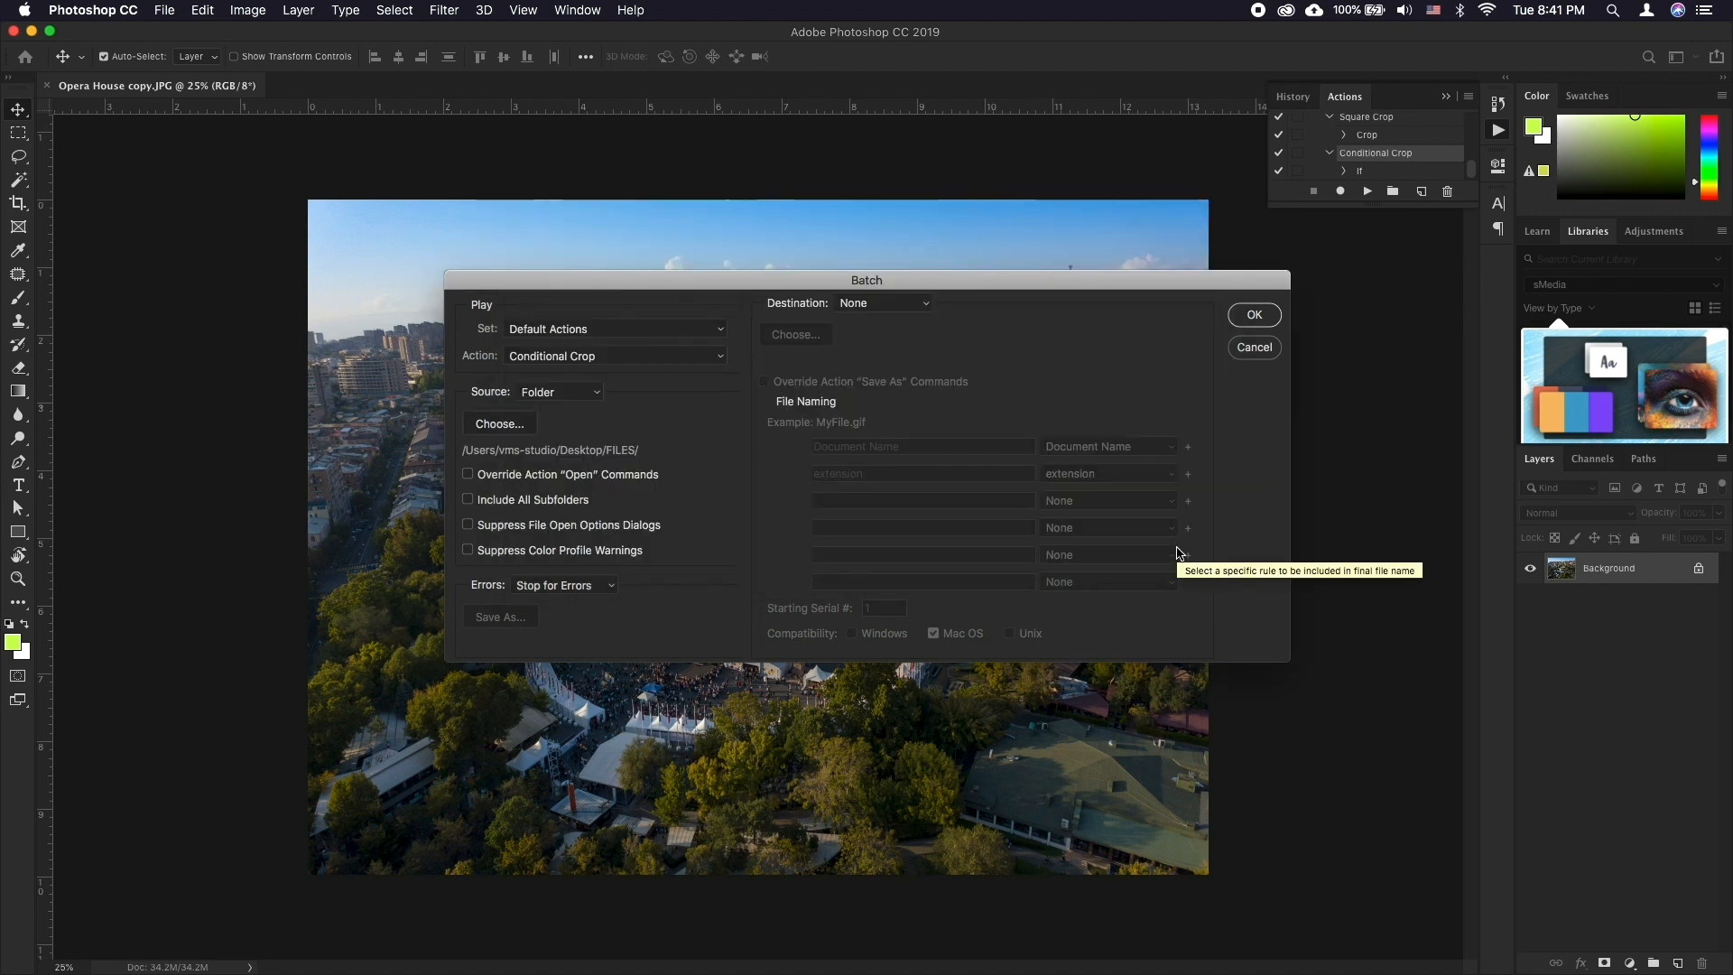
Step: Save batch output to Final FILES, named DOCUMENT NAME + mmddyy + extension, and run
{"action": "left_click", "coordinate": [881, 301]}
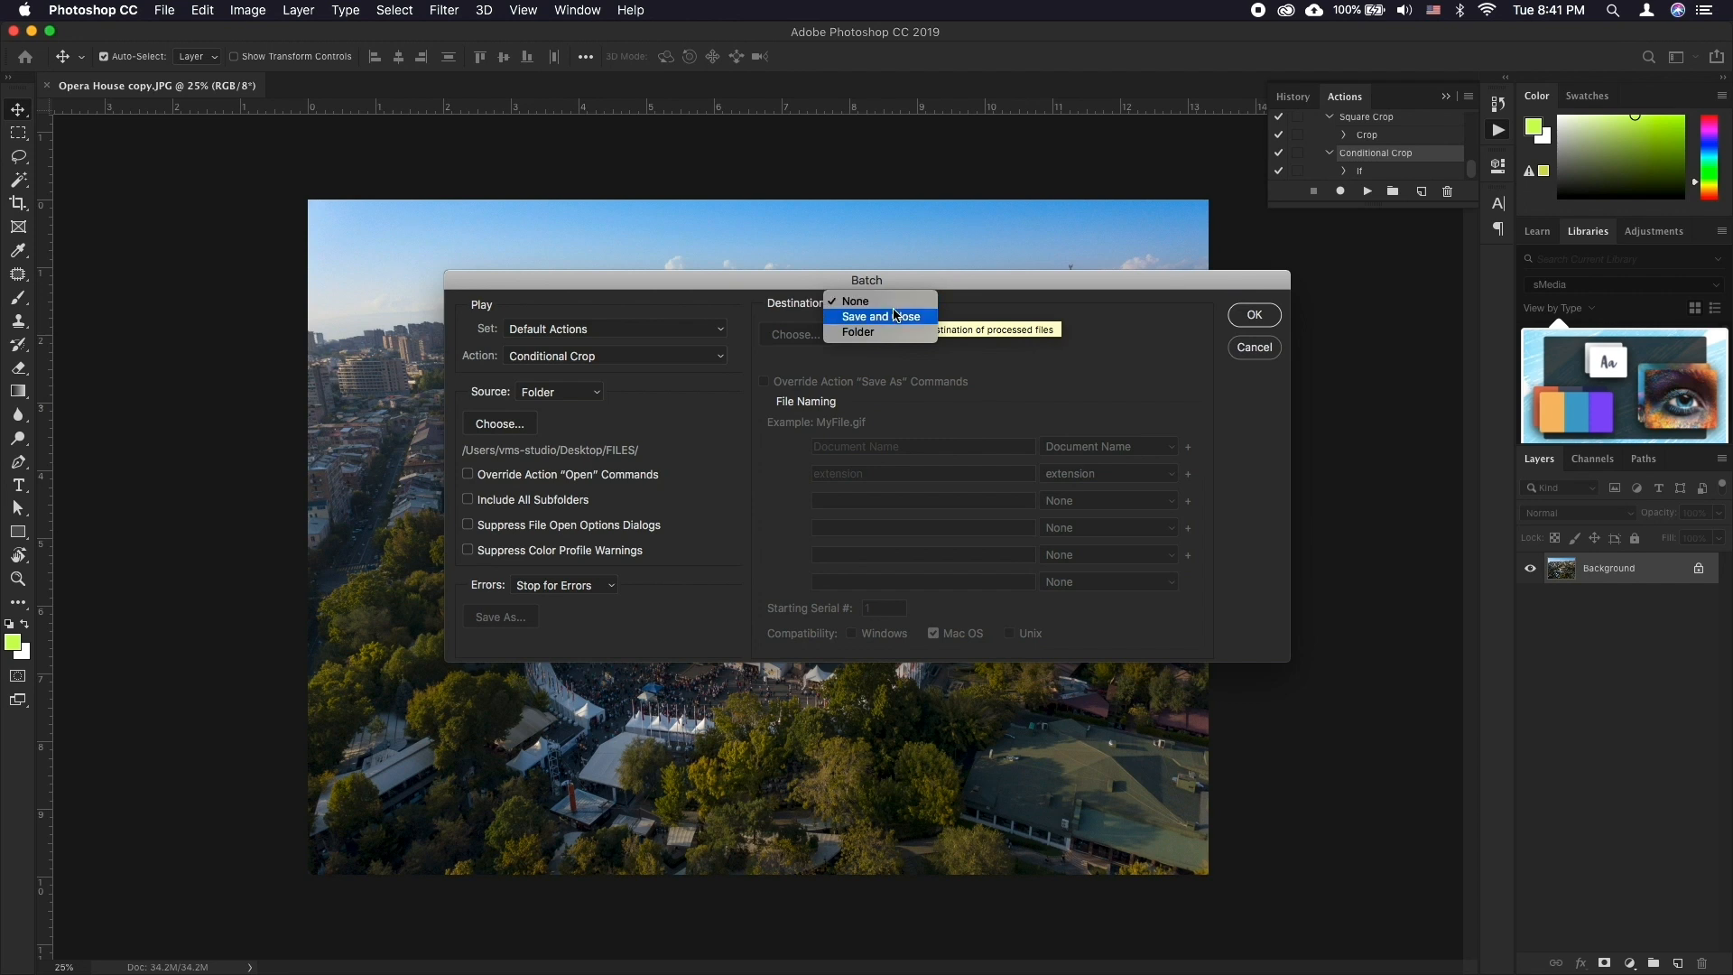
{"action": "mouse_move", "coordinate": [858, 332]}
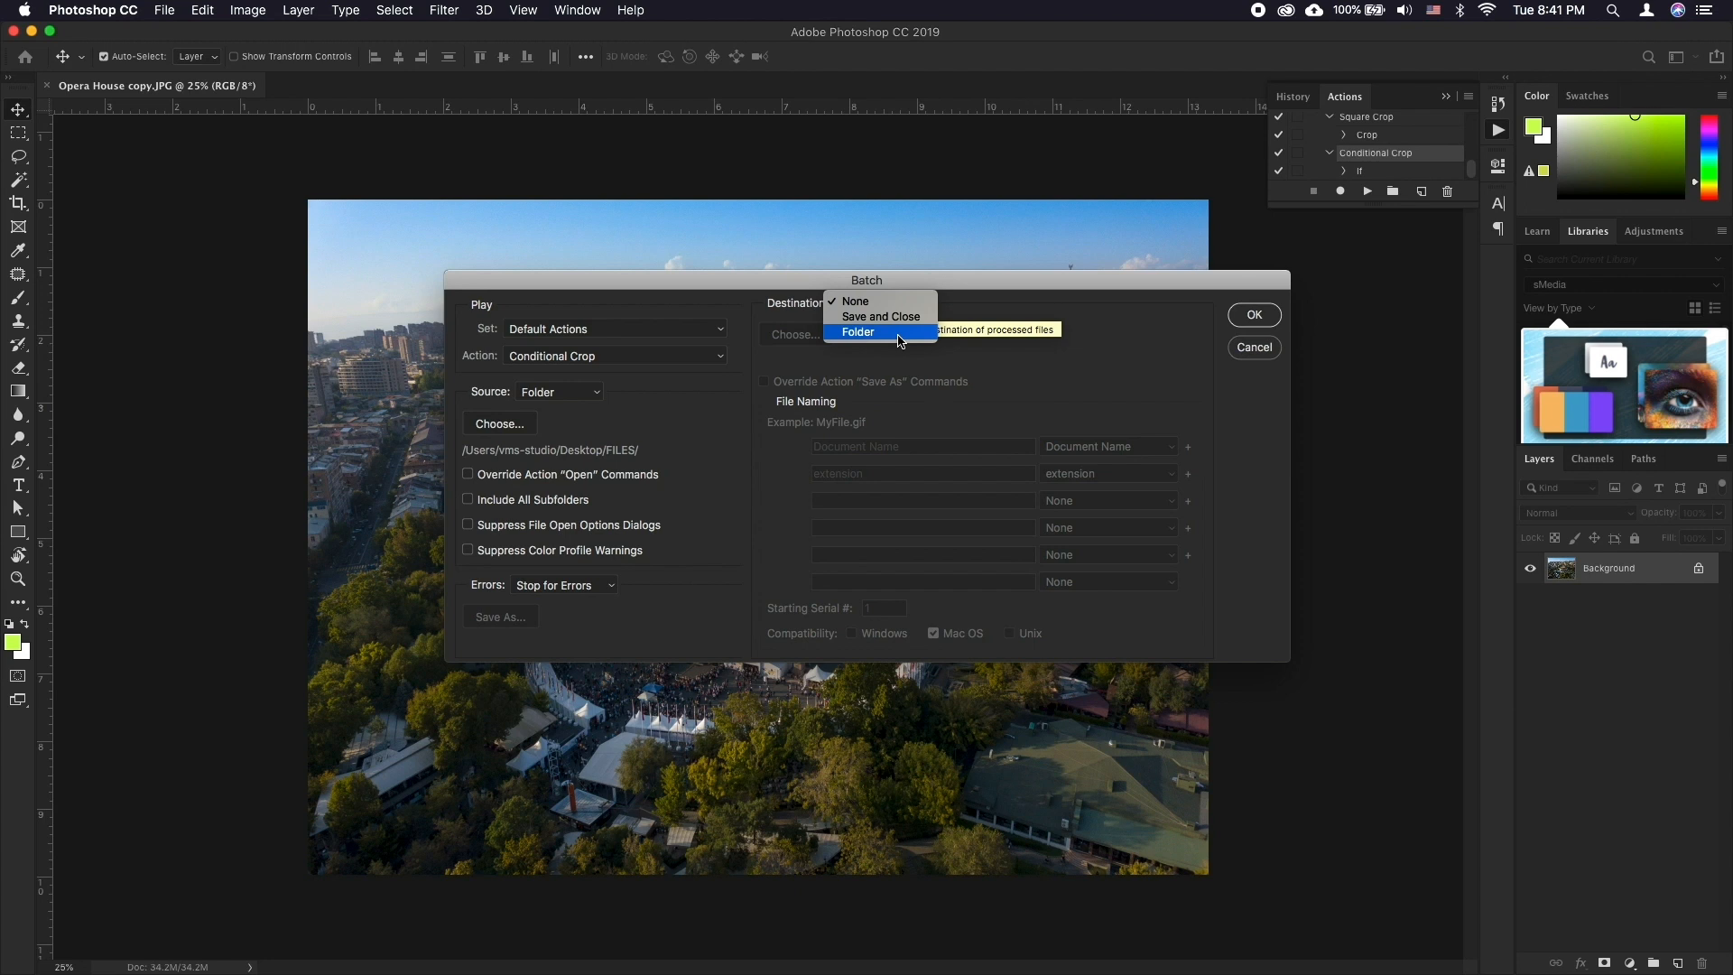
{"action": "left_click", "coordinate": [858, 333]}
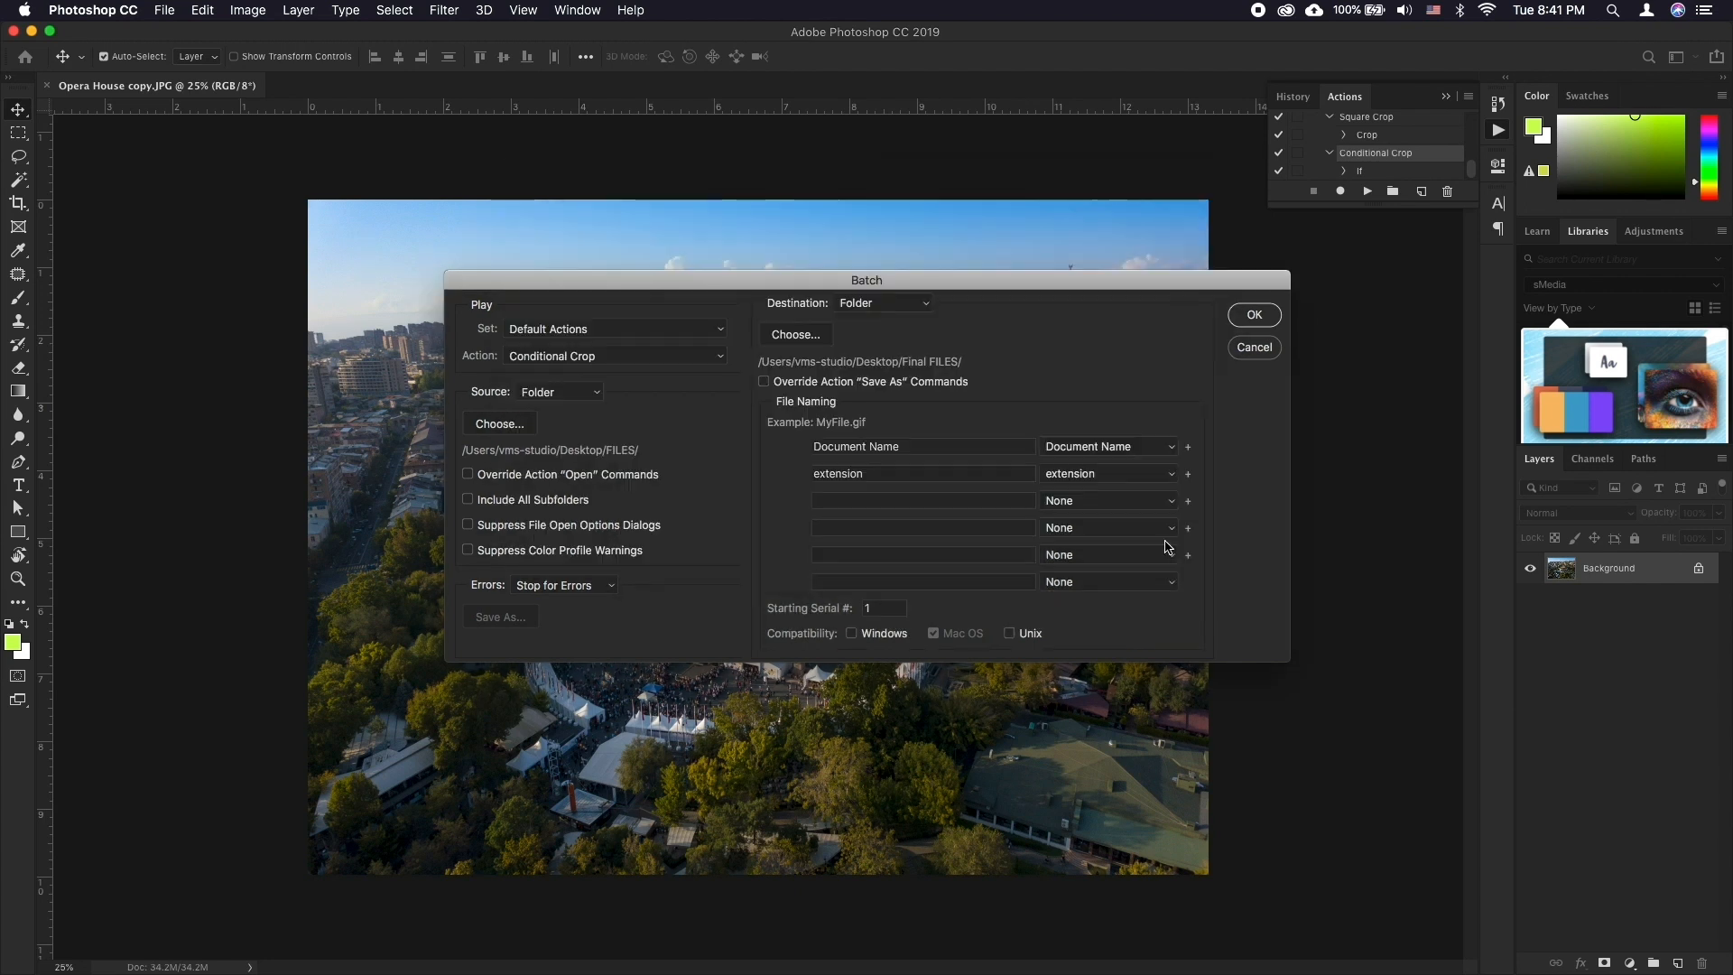
{"action": "mouse_move", "coordinate": [795, 334]}
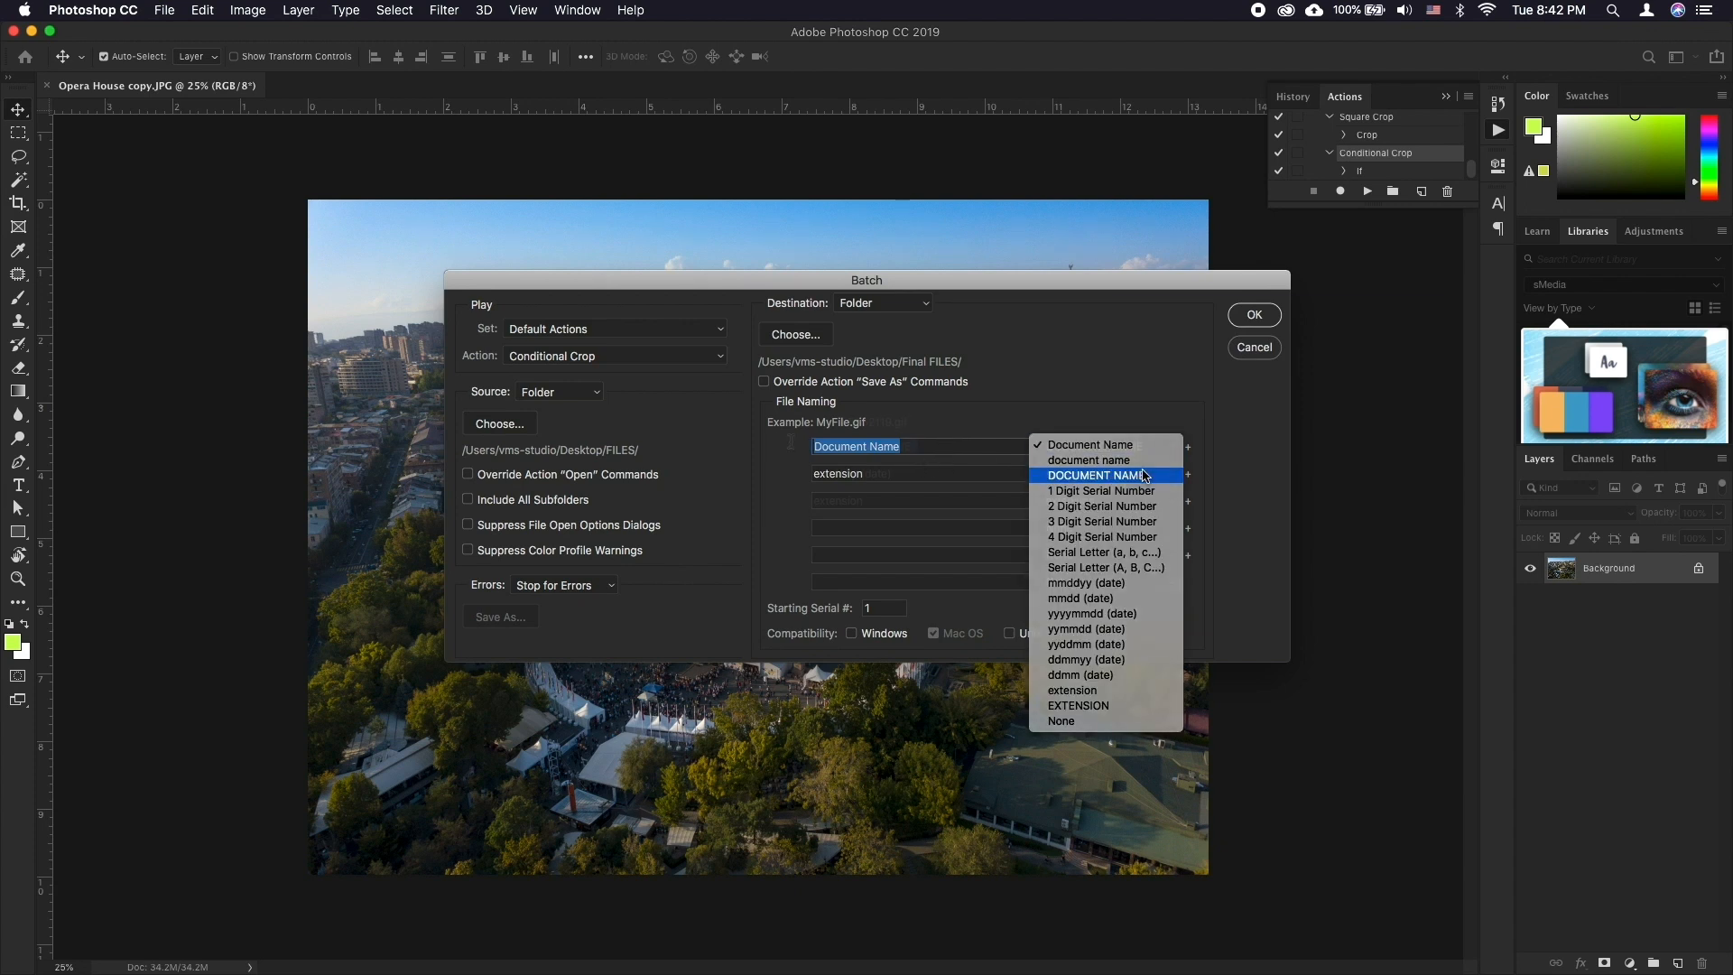
{"action": "left_click", "coordinate": [1094, 474]}
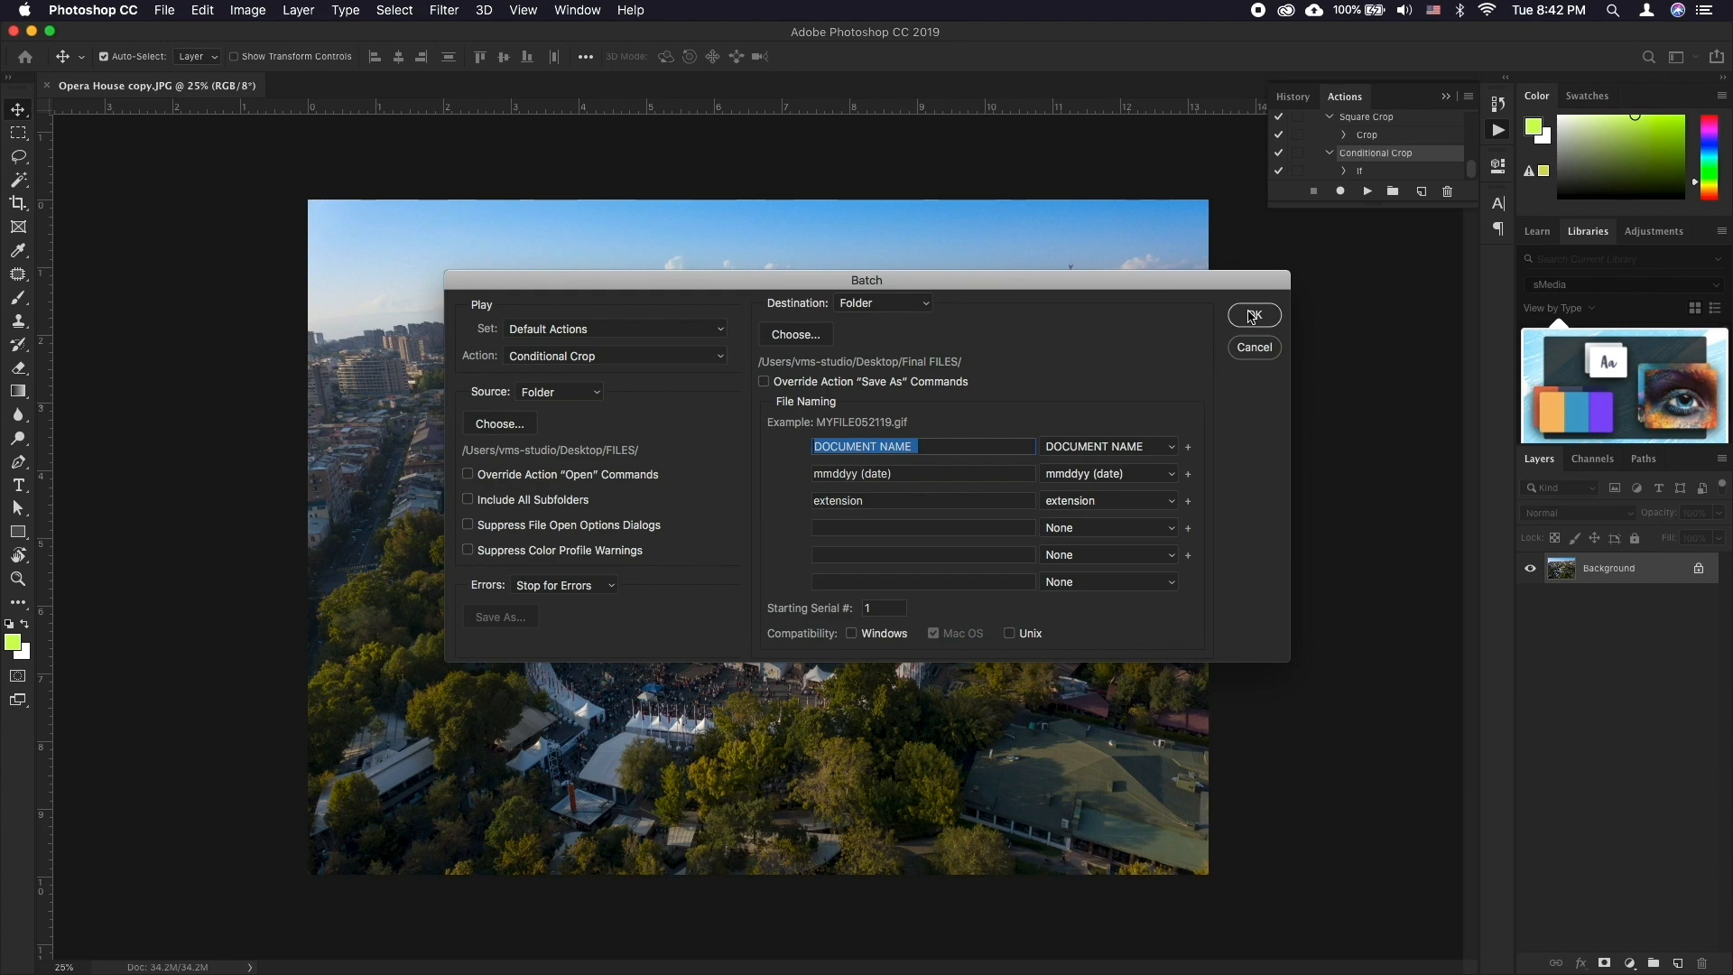
{"action": "left_click", "coordinate": [1254, 315]}
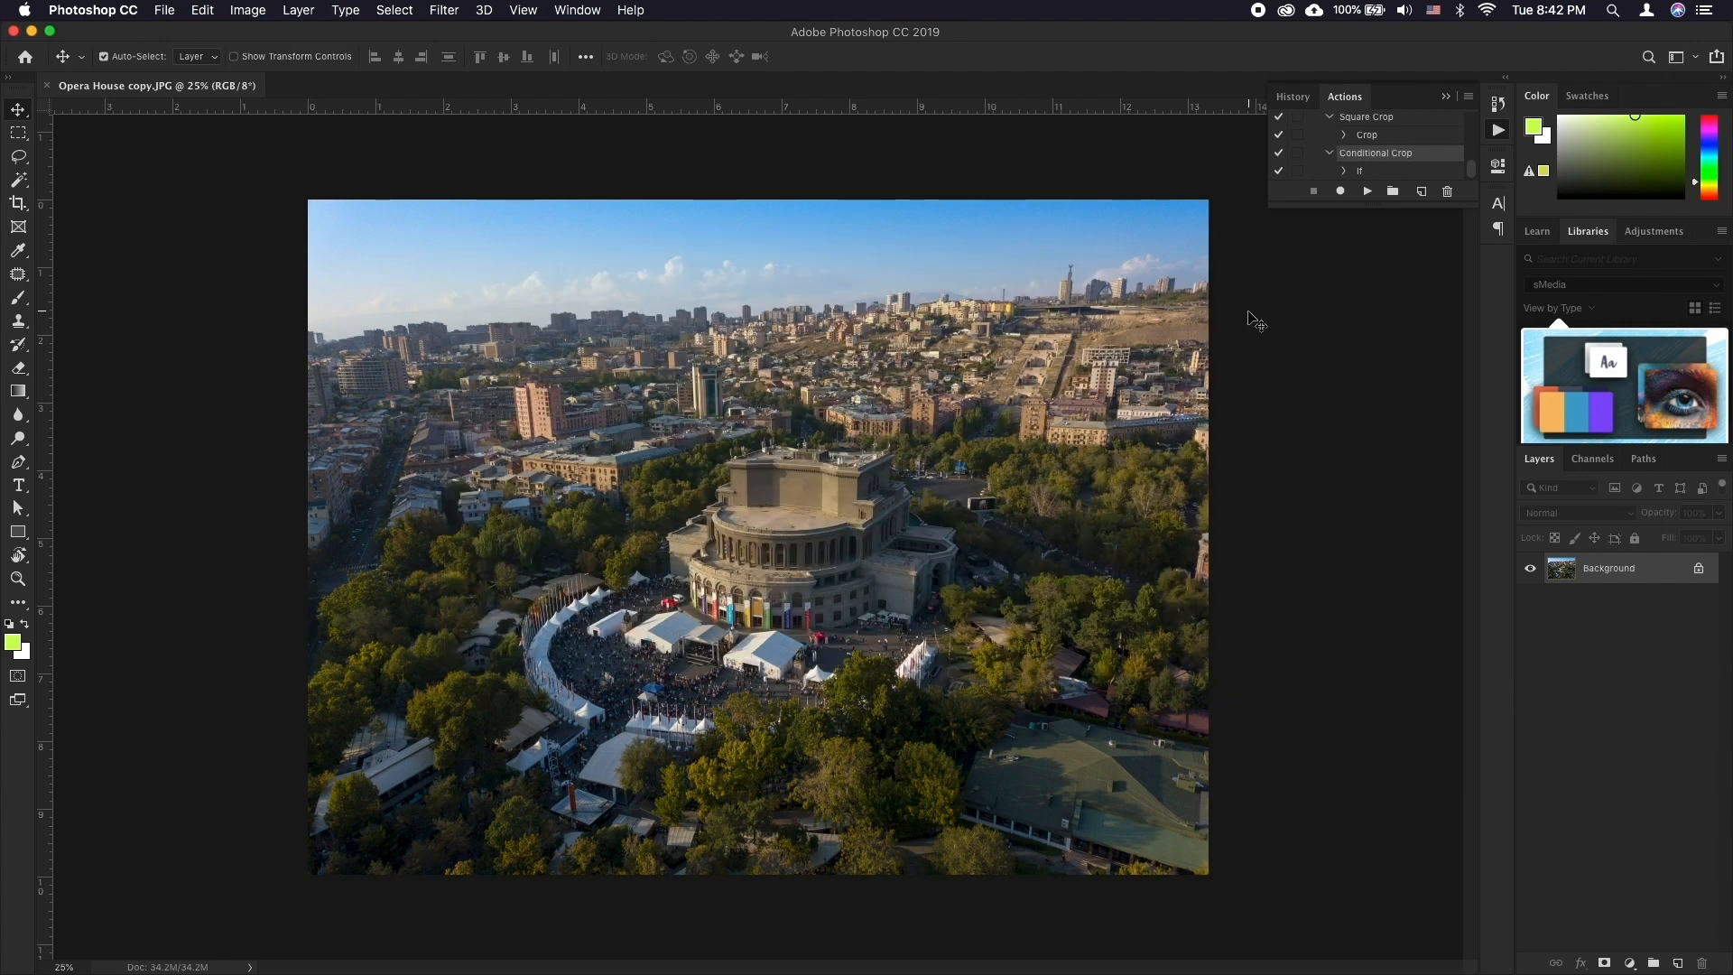